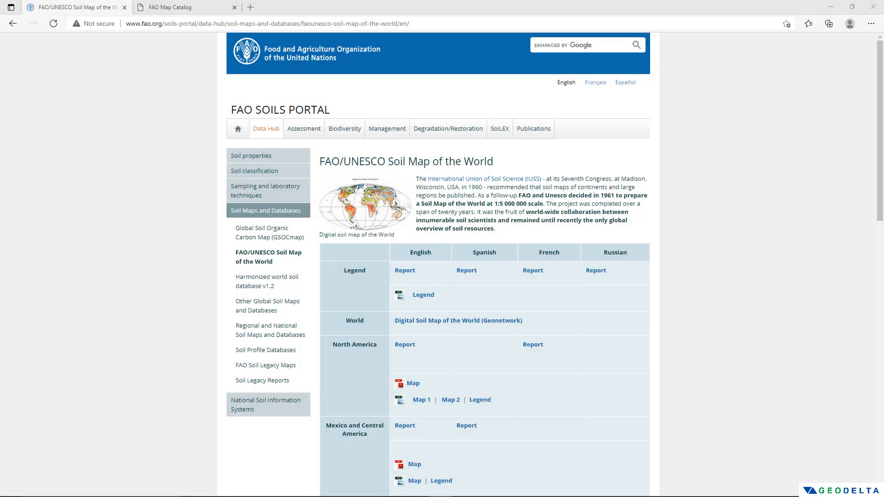
Open the IV - South America soil map PDF, zoom in, and scroll through its legend.
left_click(412, 383)
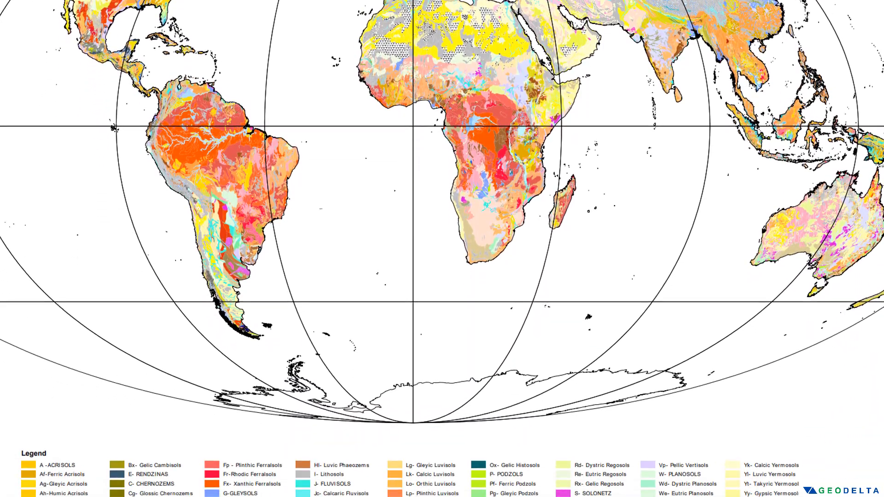
scroll("down", 3)
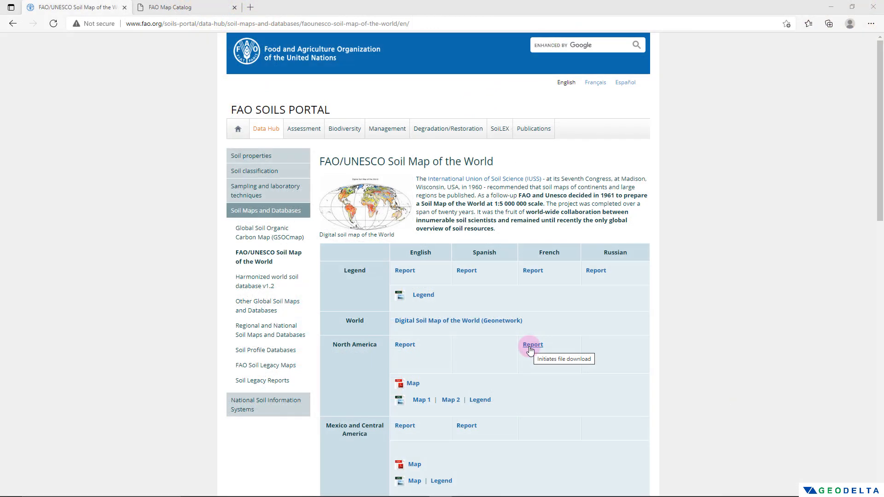
mouse_move(489, 246)
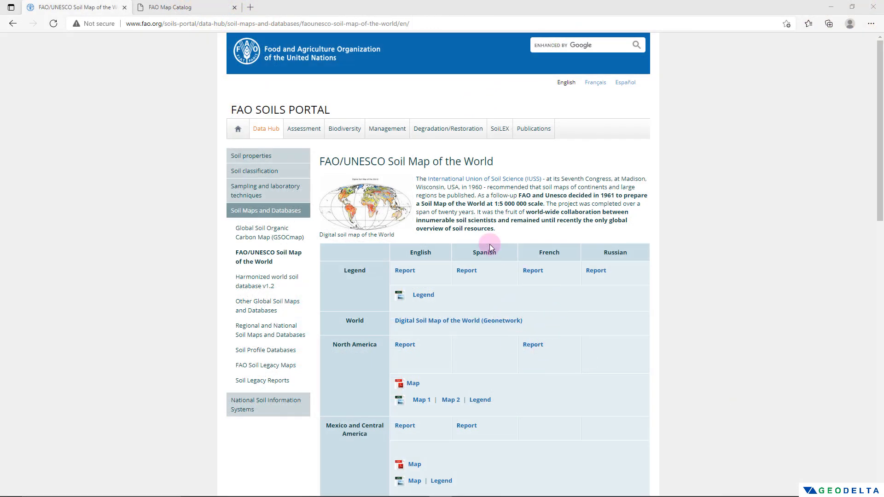
mouse_move(453, 354)
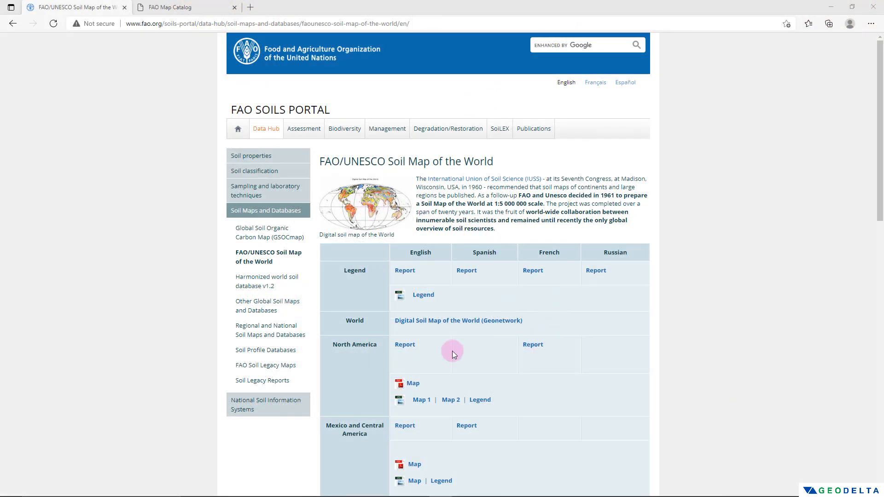
mouse_move(492, 351)
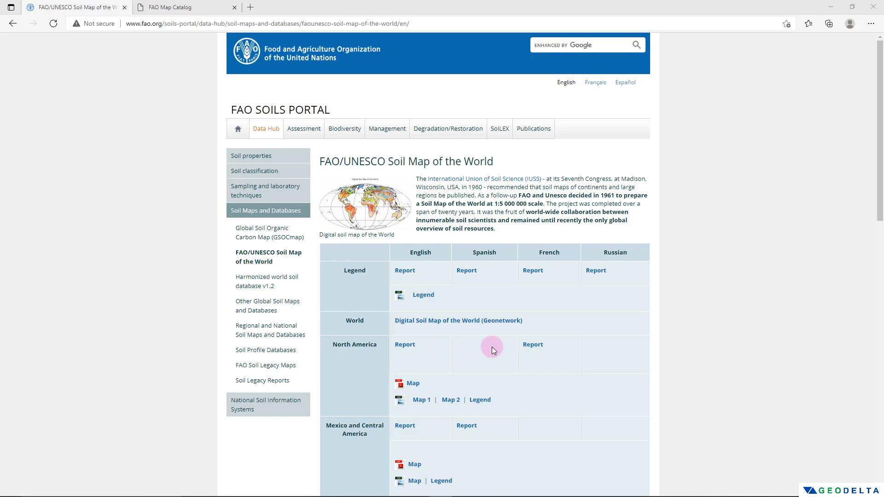
scroll("down", 3)
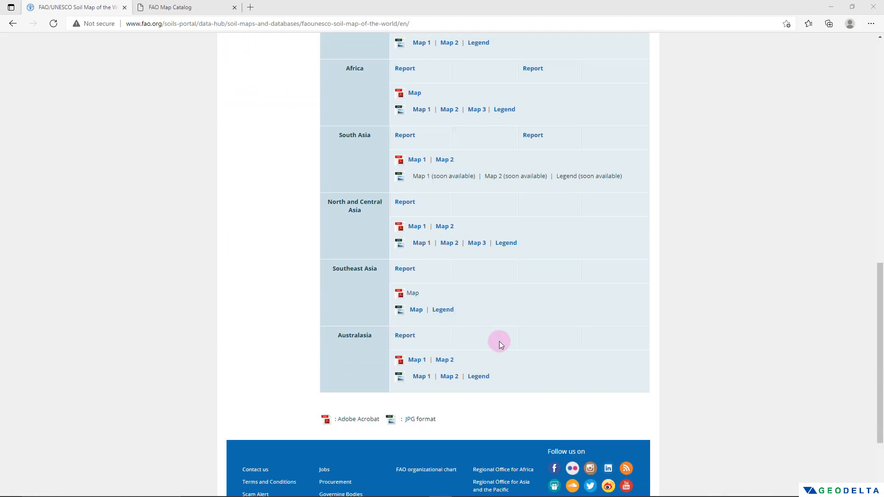
scroll("up", 3)
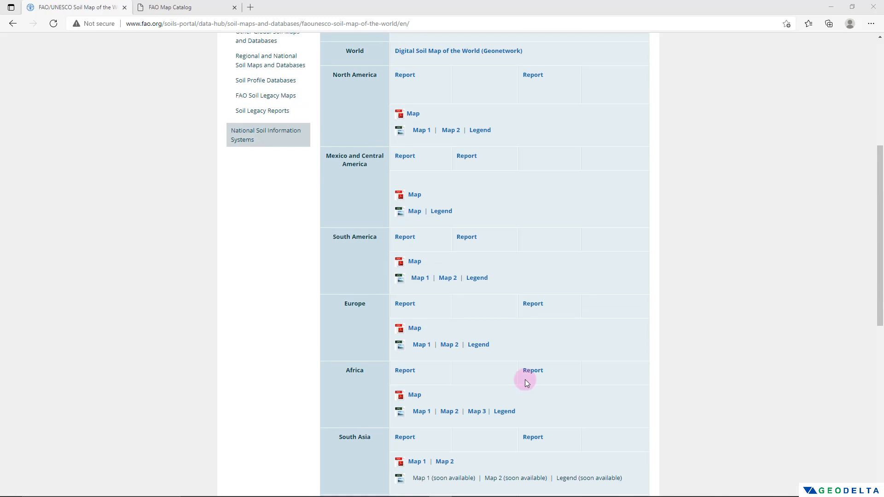
scroll("up", 3)
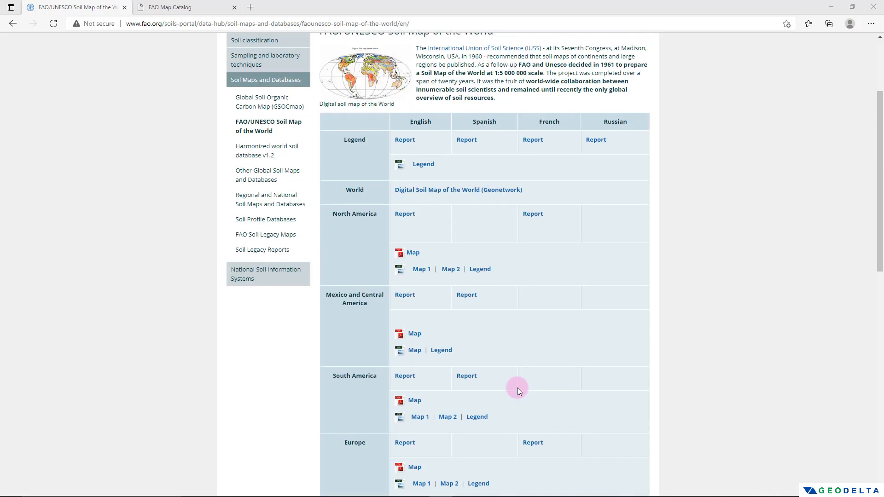
mouse_move(527, 391)
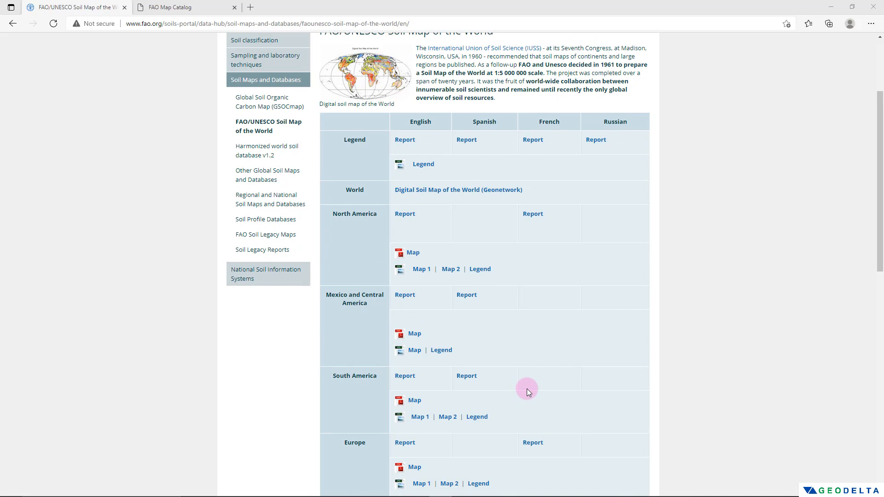
mouse_move(423, 393)
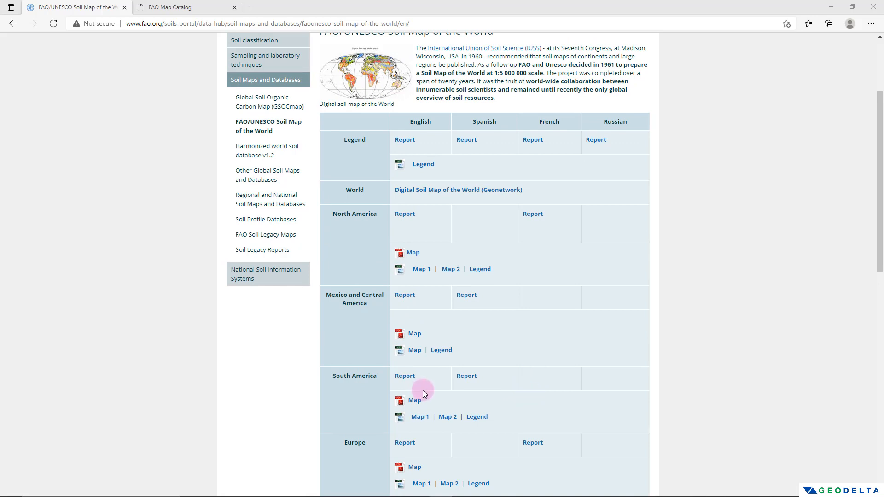
mouse_move(415, 400)
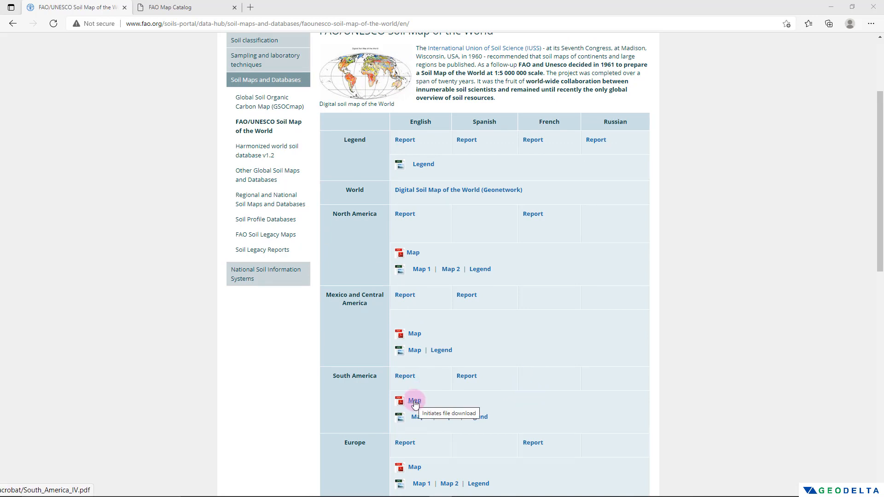
left_click(414, 400)
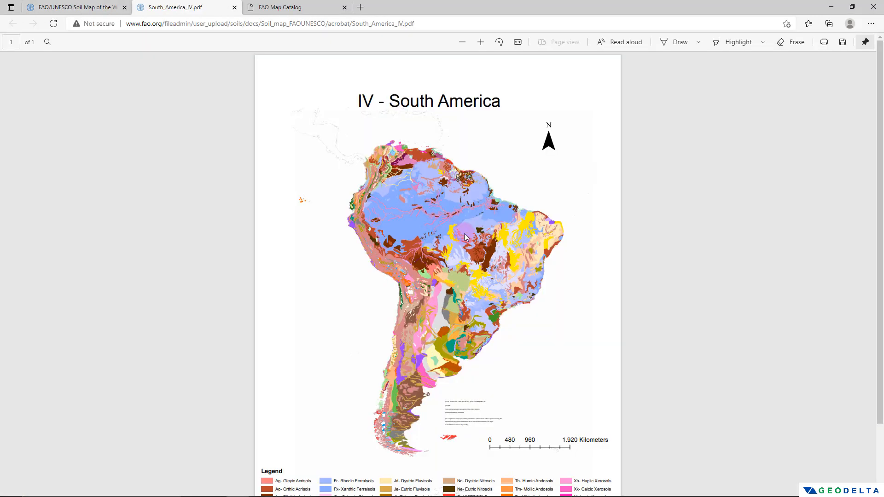
mouse_move(495, 276)
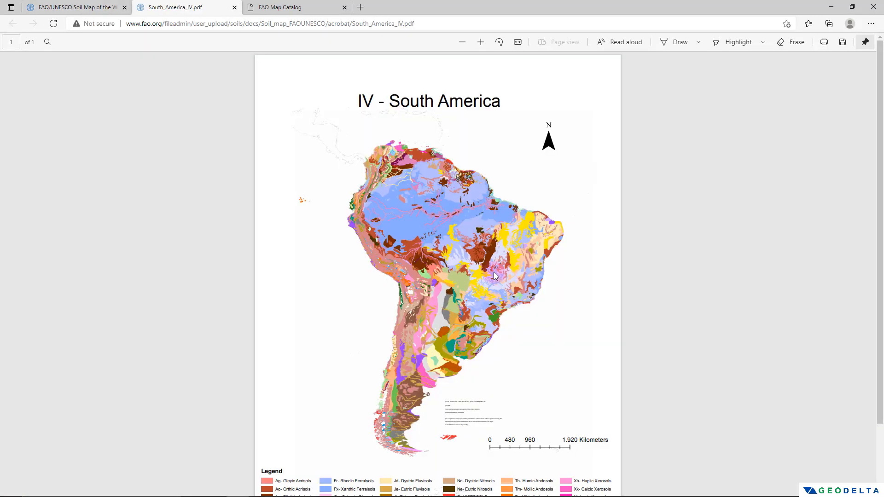
left_click(480, 41)
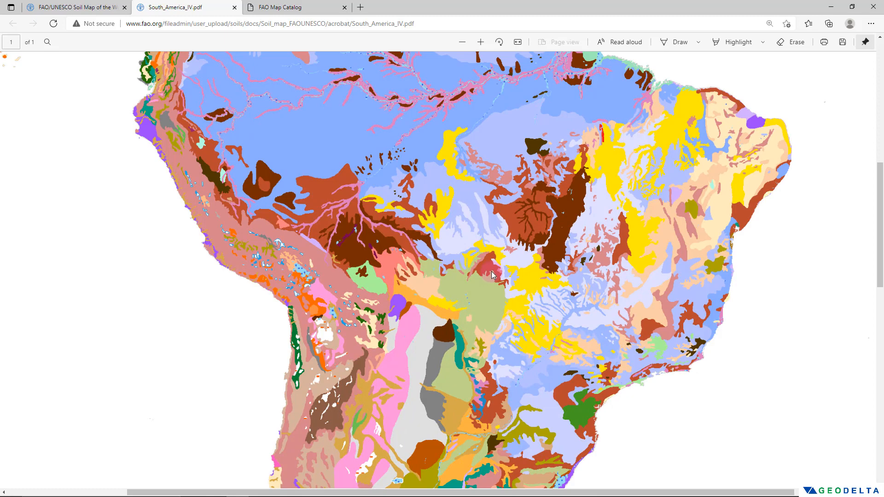
scroll("down", 3)
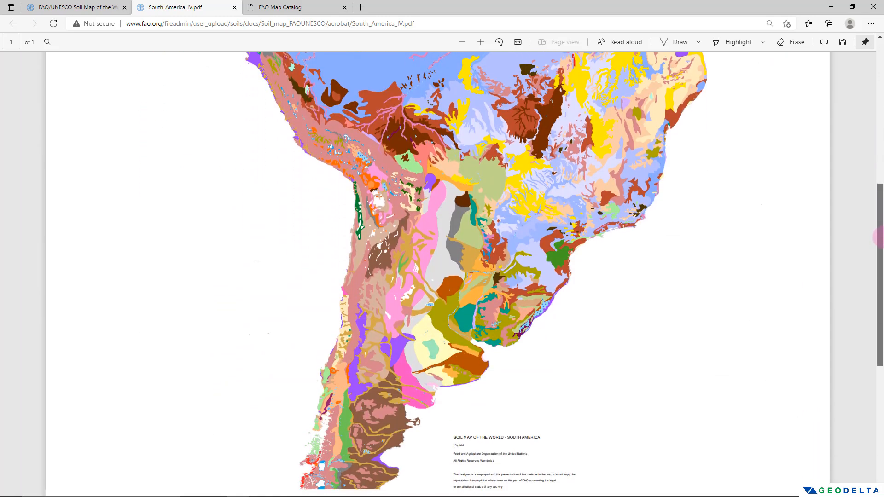
scroll("down", 3)
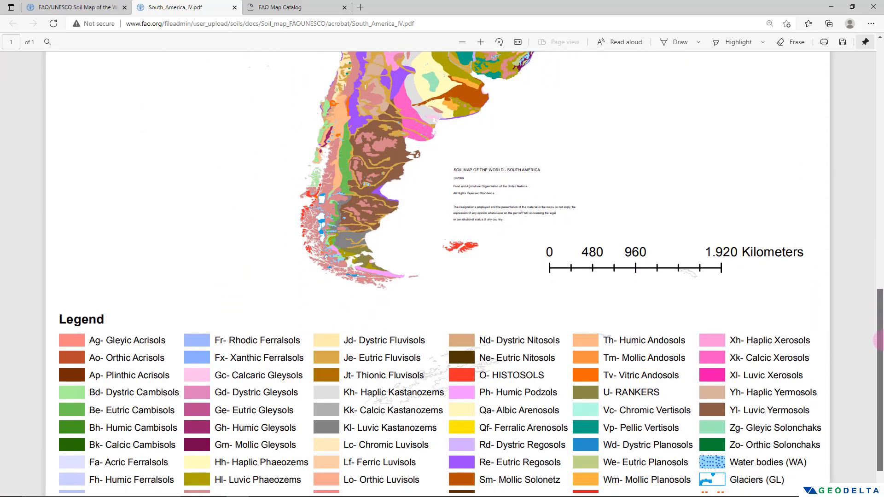
scroll("down", 3)
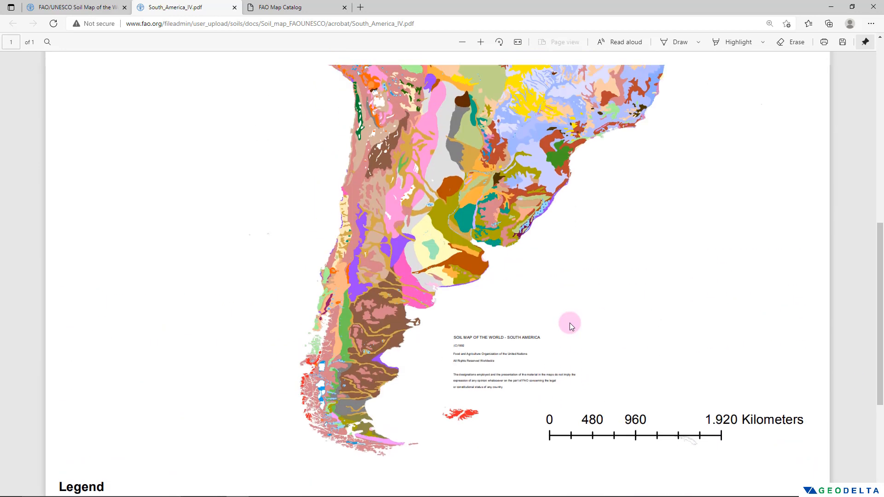
scroll("up", 3)
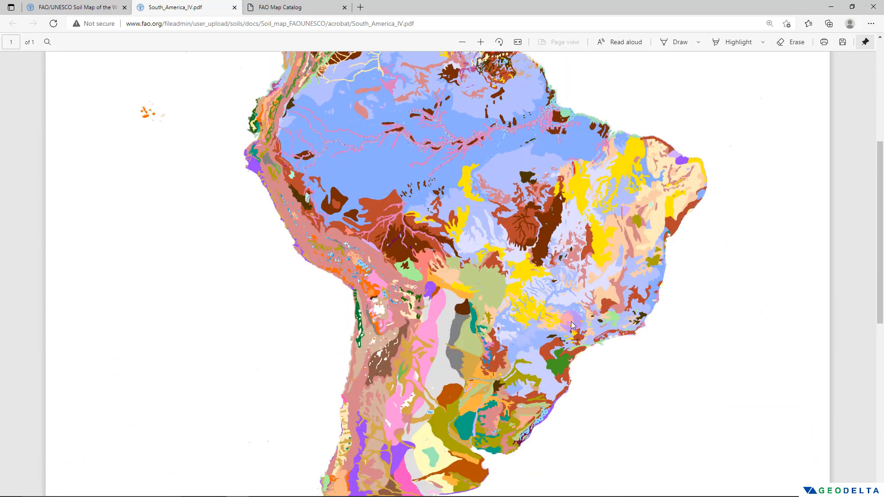
Search the FAO Map Catalog for 'Digital Soil Map of the World'.
left_click(73, 7)
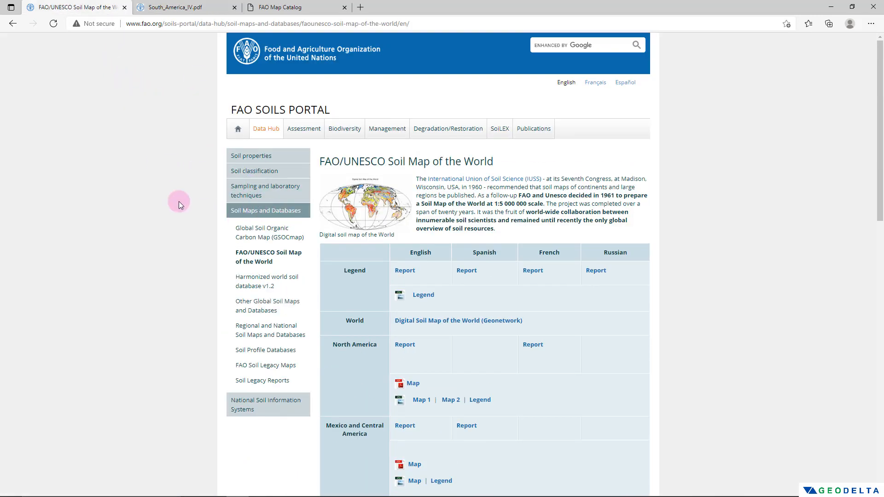
mouse_move(612, 352)
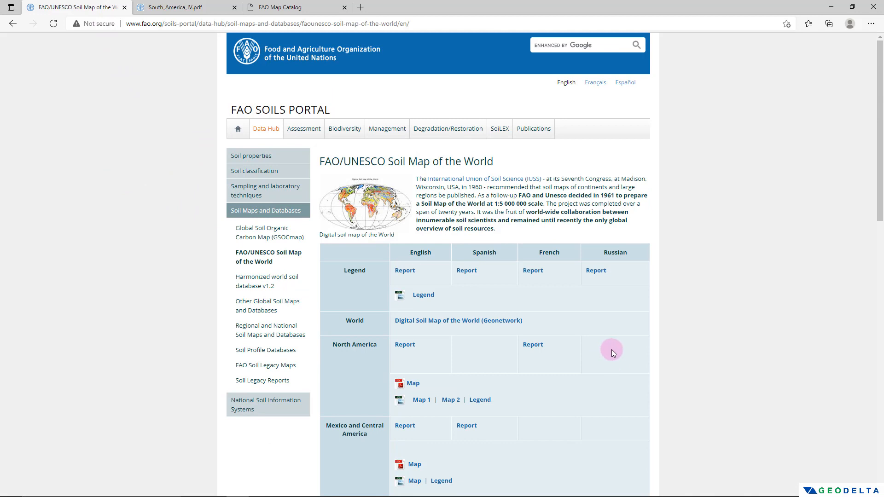
mouse_move(464, 327)
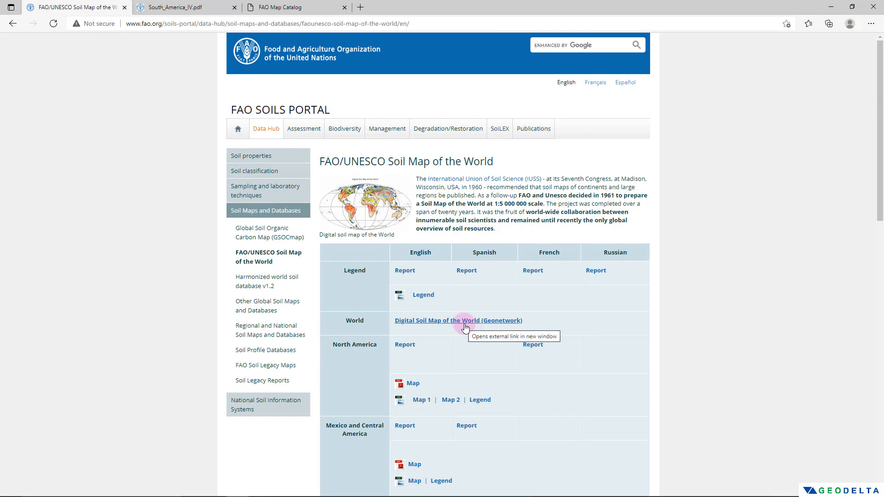
left_click(457, 320)
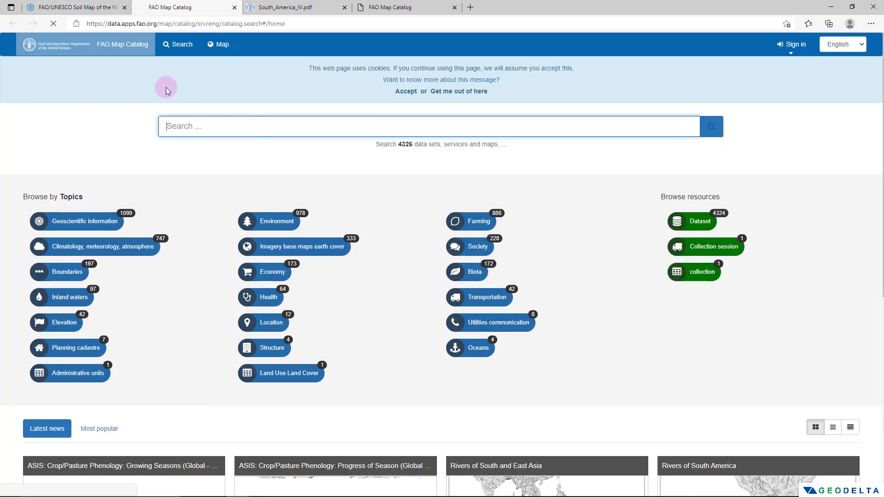
mouse_move(161, 96)
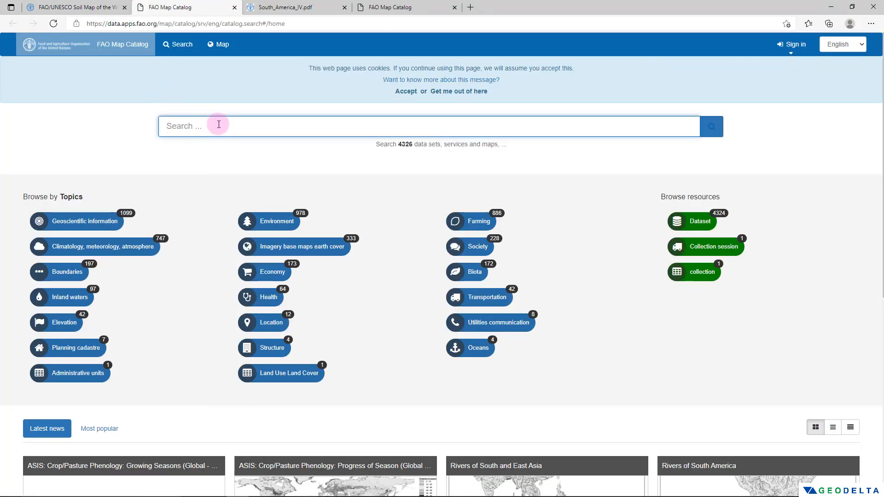
type("digital")
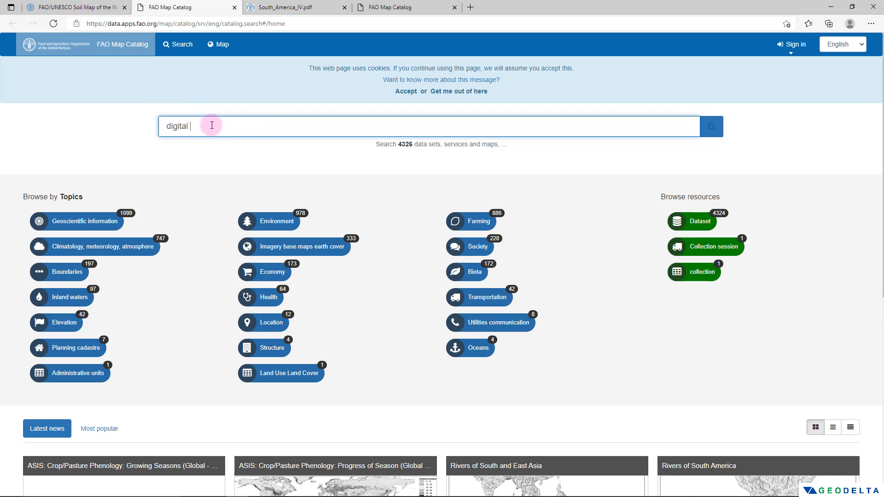
type("soil map of the")
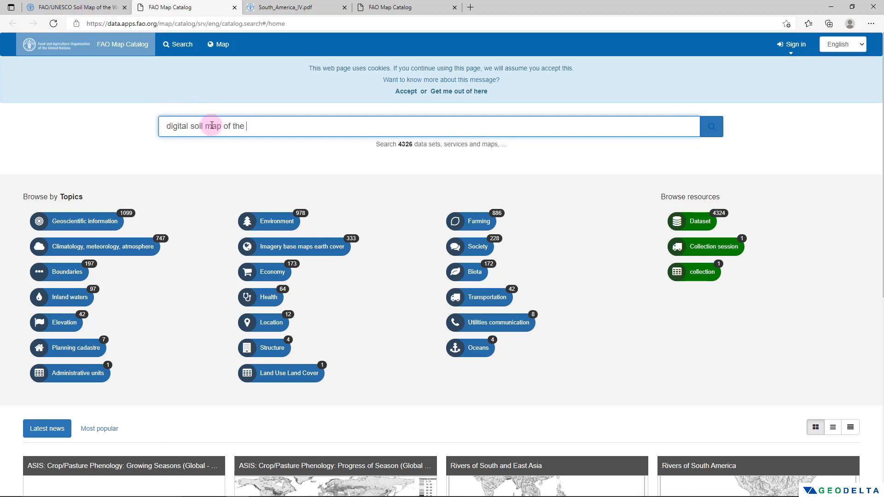
type("world")
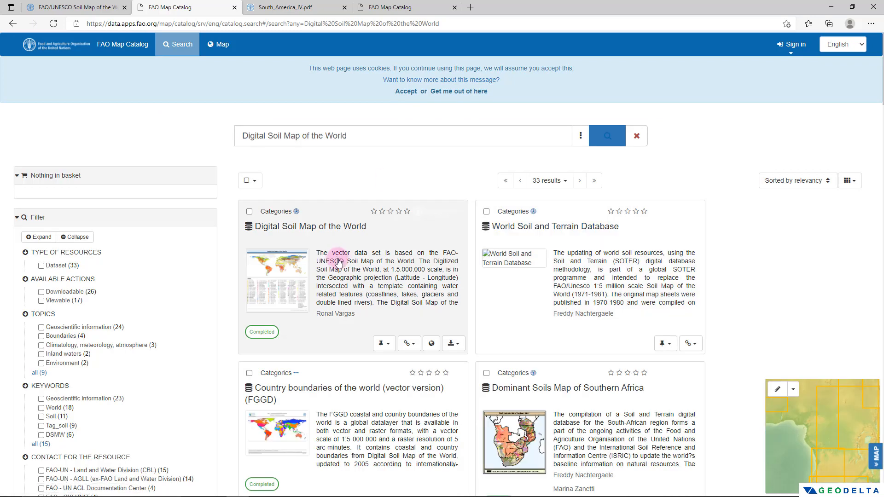
mouse_move(301, 229)
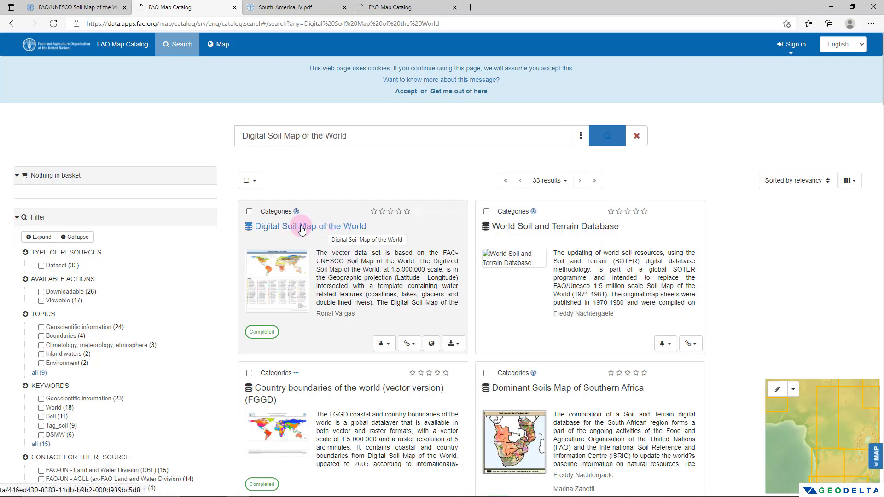
mouse_move(318, 230)
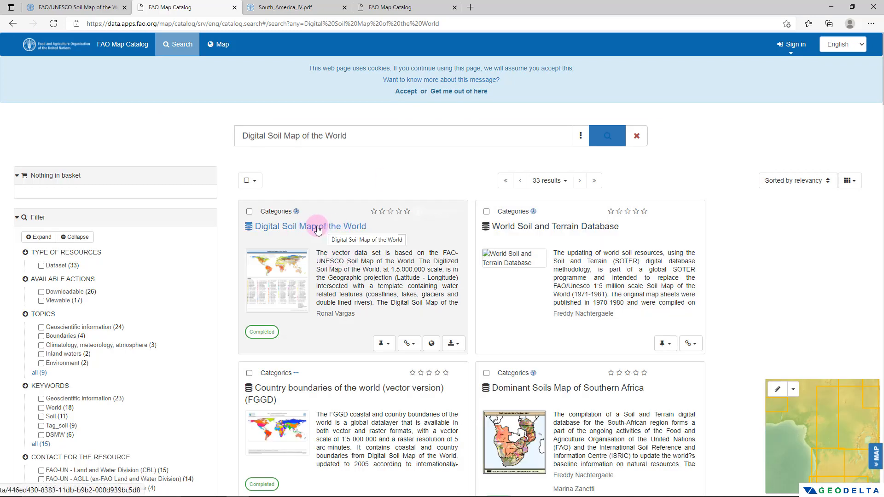
Download the high-resolution PDF from the Digital Soil Map of the World record.
left_click(308, 226)
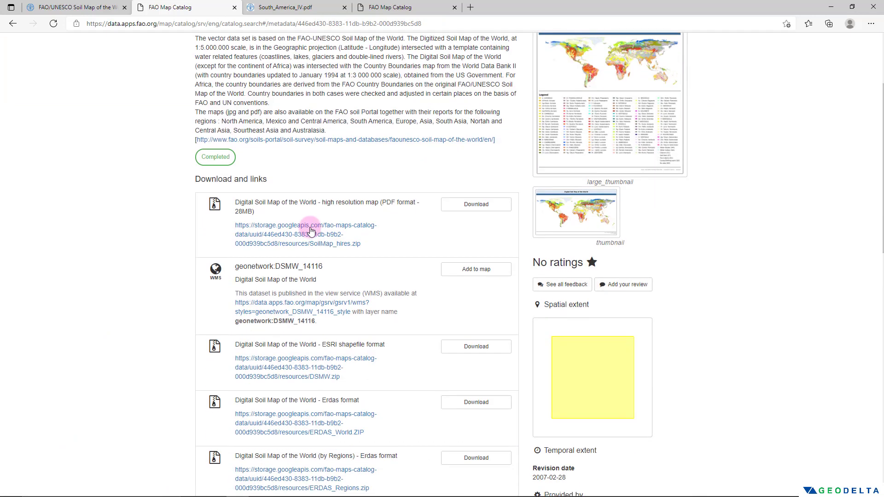
mouse_move(355, 213)
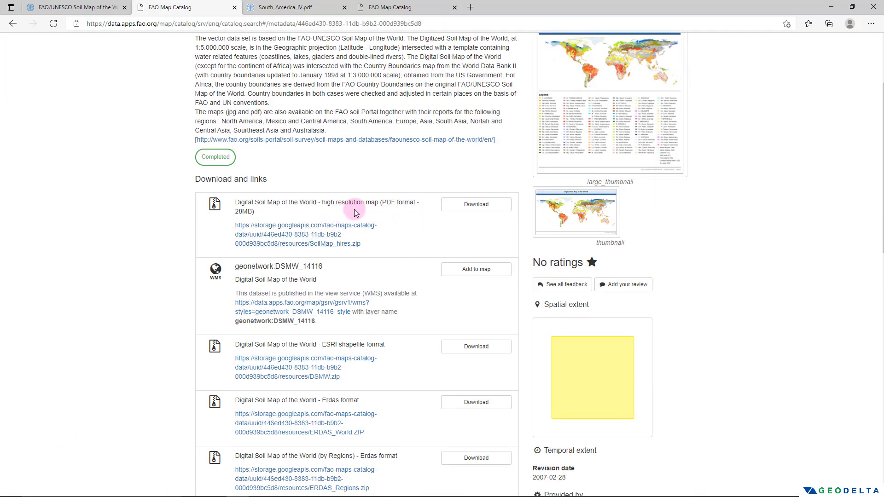
mouse_move(412, 211)
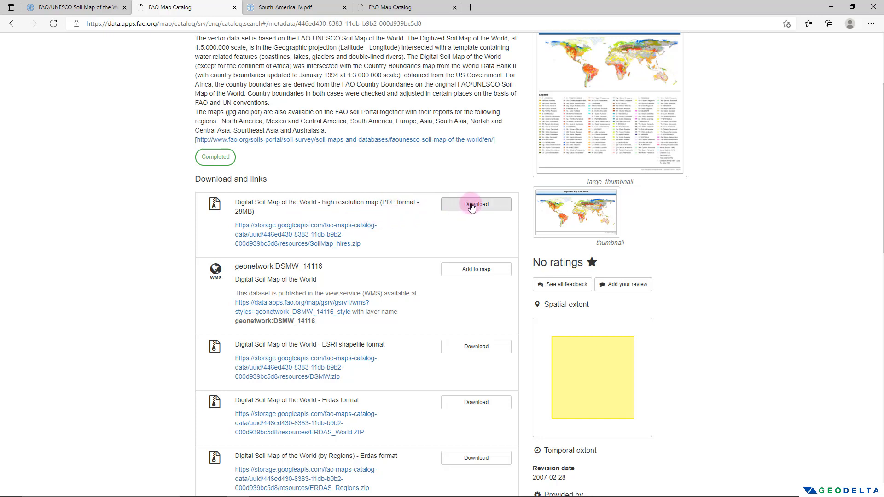
left_click(476, 204)
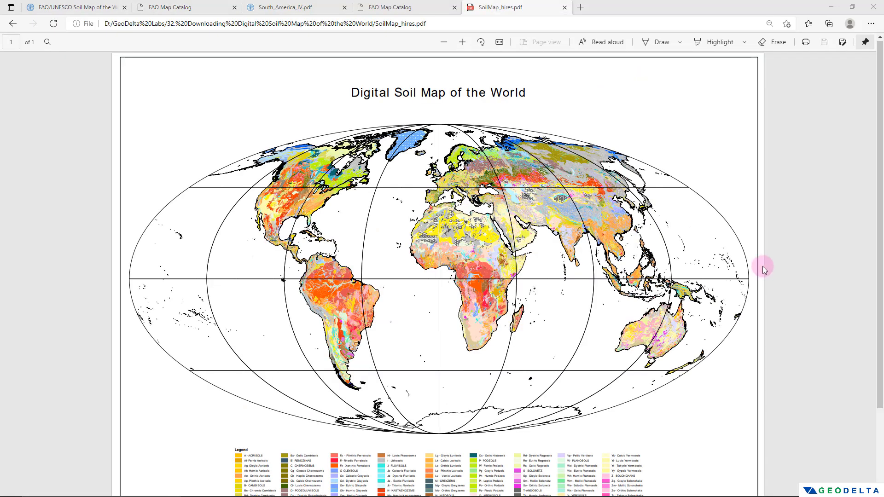
mouse_move(586, 256)
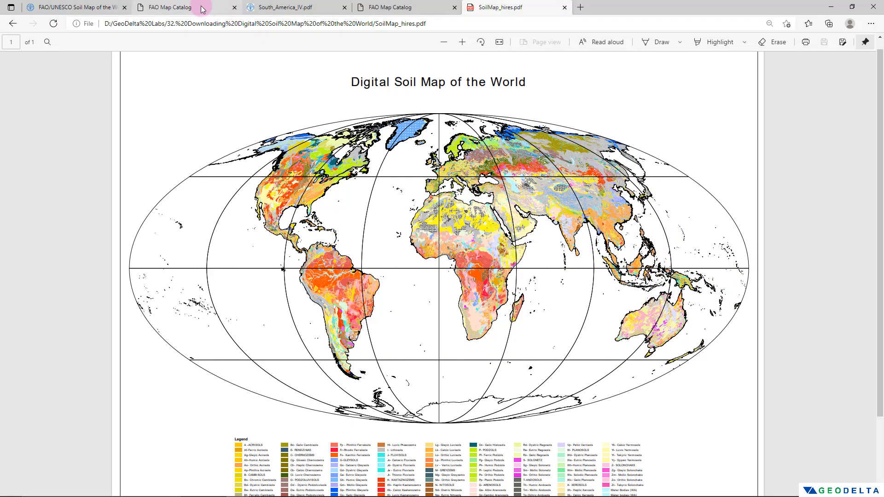
Download the DSMW ESRI shapefile archive and select DSMW in the download folder.
left_click(169, 7)
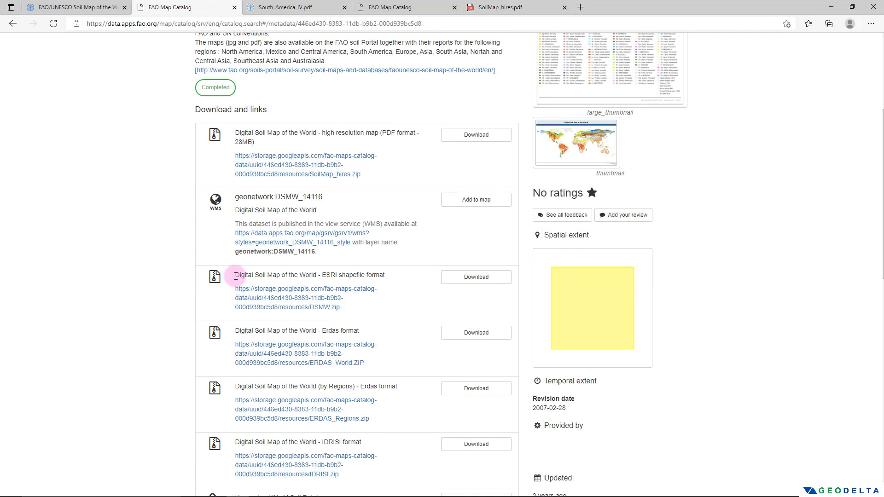
double_click(309, 275)
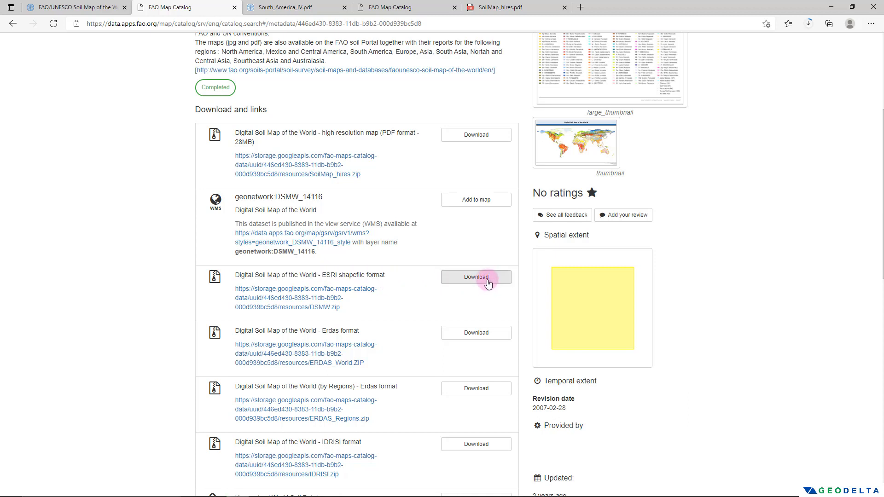
mouse_move(409, 321)
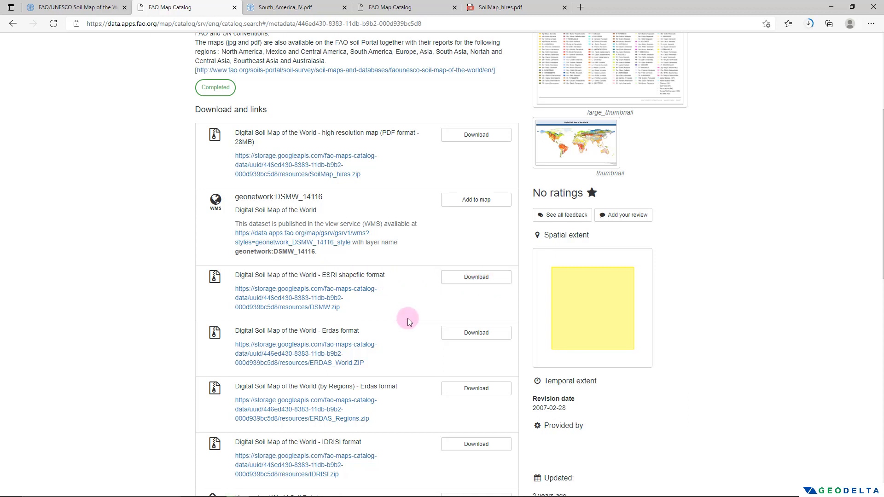
scroll("down", 3)
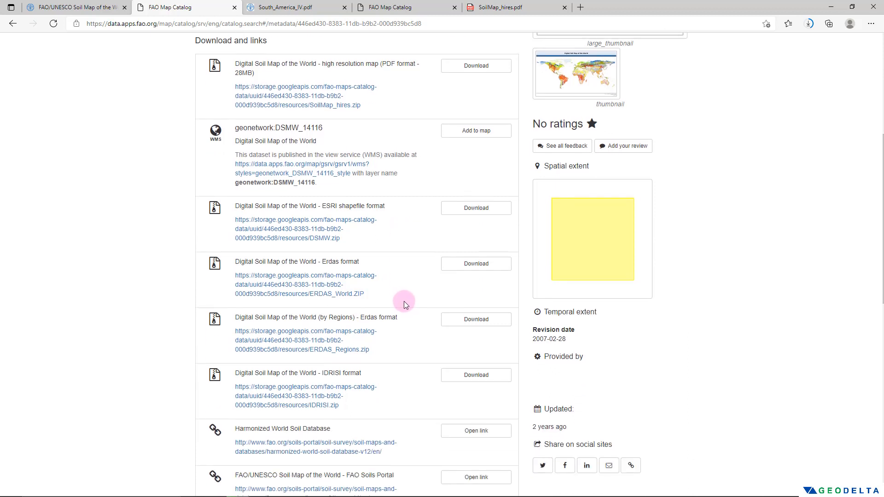
mouse_move(378, 274)
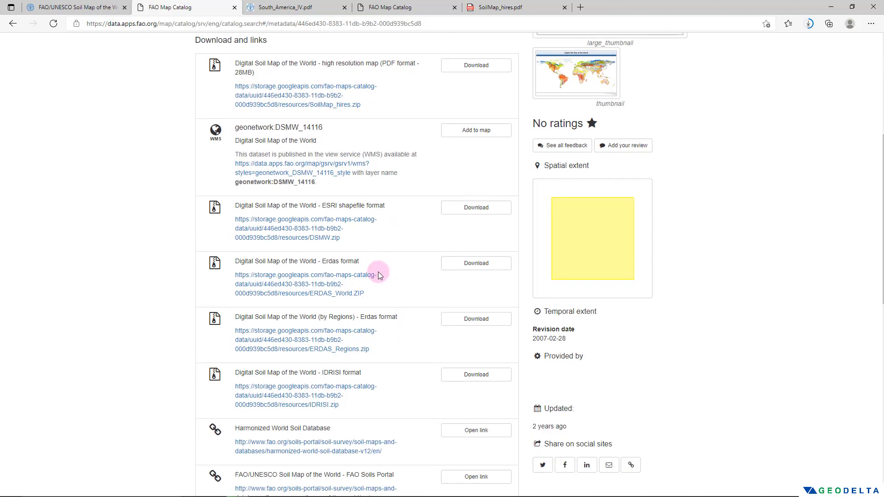
mouse_move(355, 263)
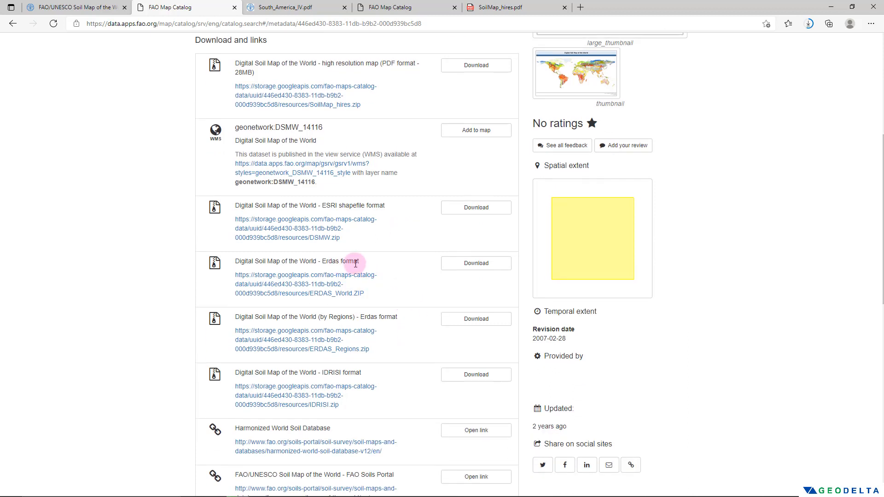
mouse_move(475, 263)
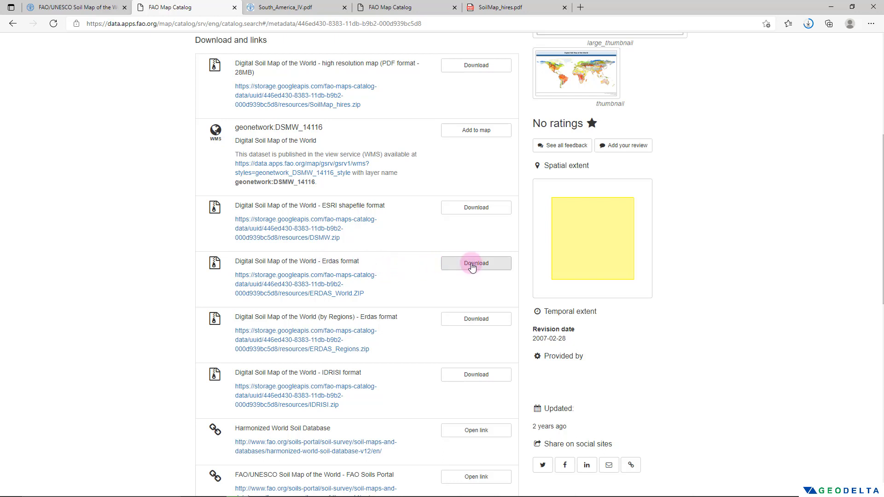
scroll("up", 3)
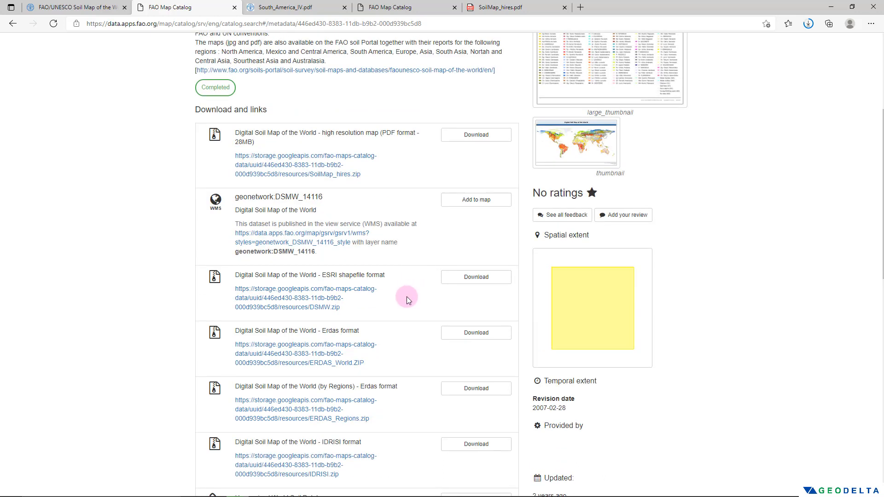
mouse_move(391, 291)
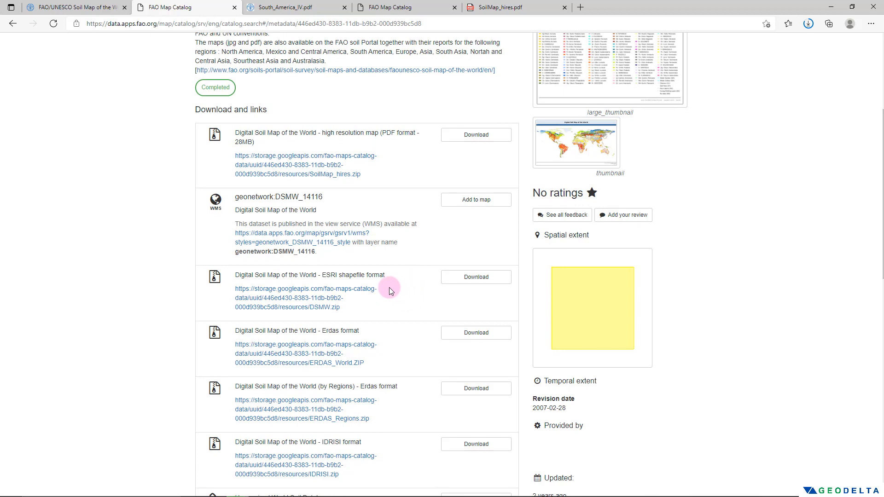
mouse_move(475, 277)
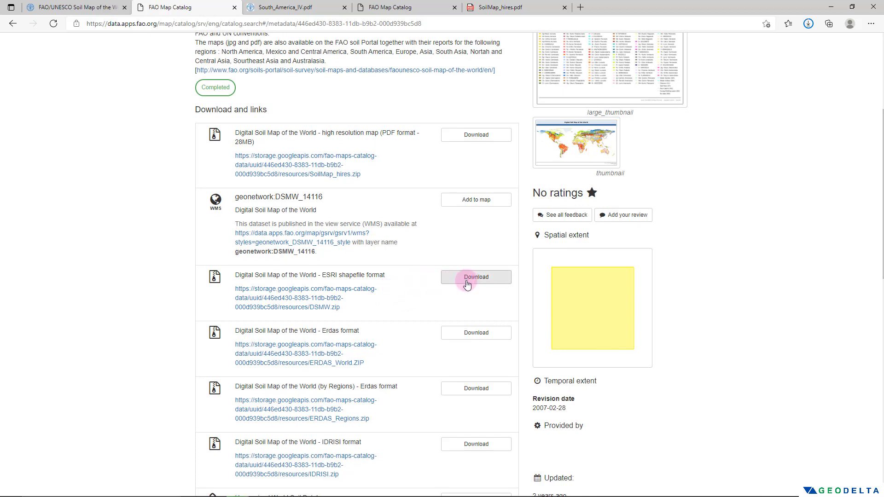
left_click(475, 277)
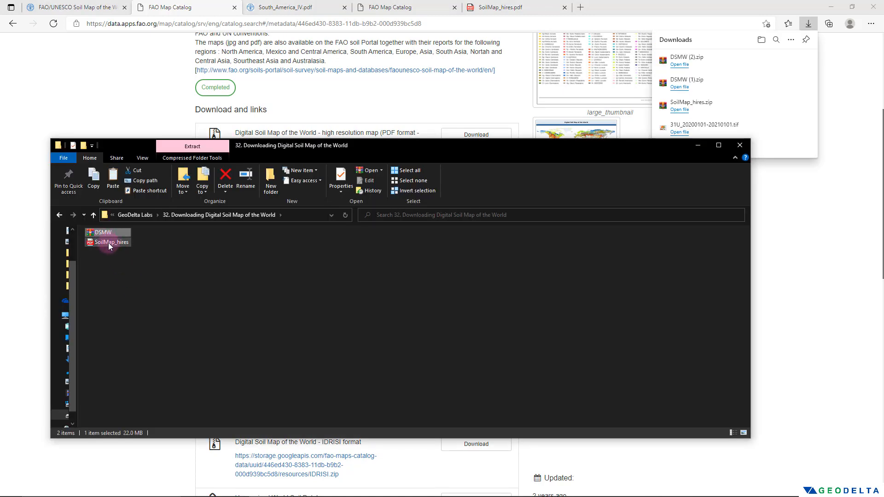
left_click(166, 254)
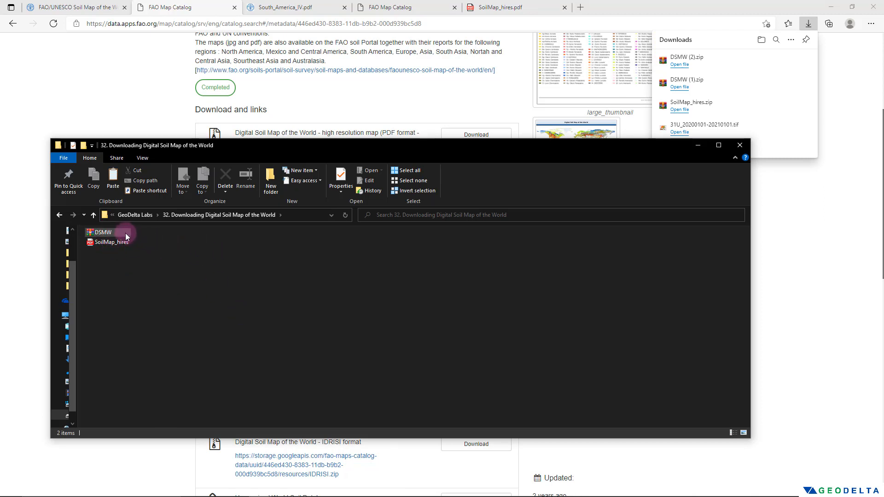
left_click(101, 232)
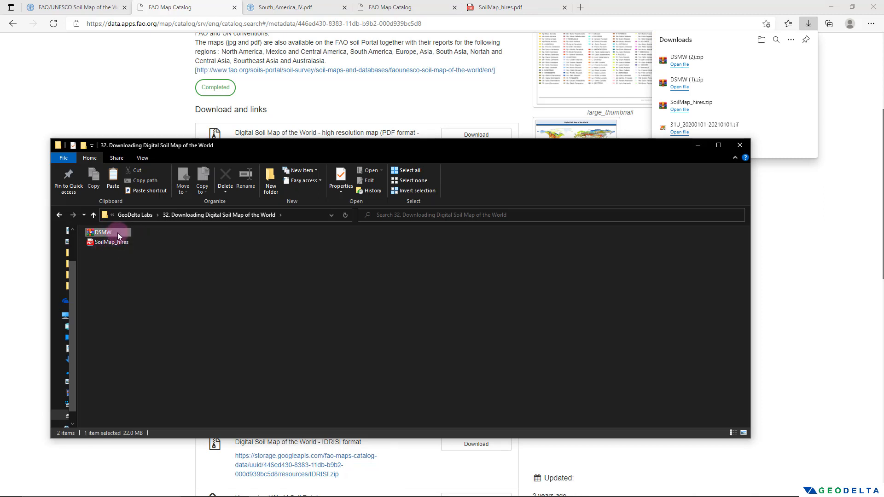
Extract the DSMW zip archive into the lab folder with Extract Here.
right_click(101, 231)
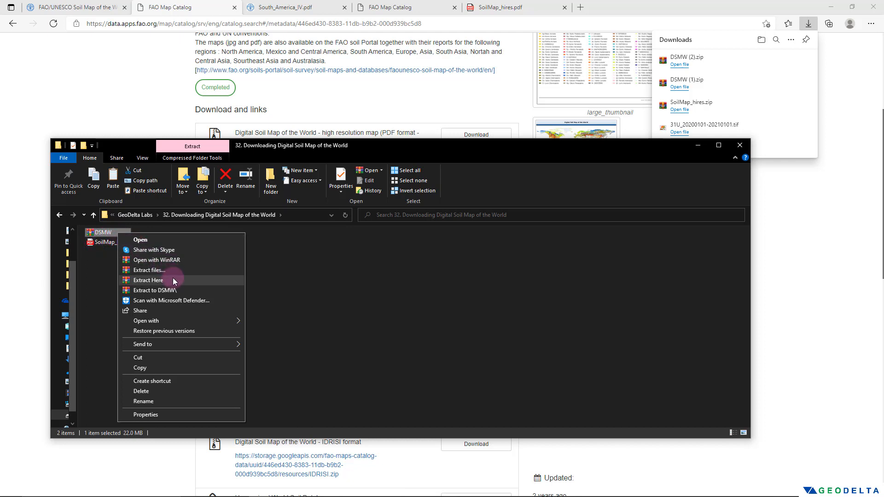
mouse_move(185, 300)
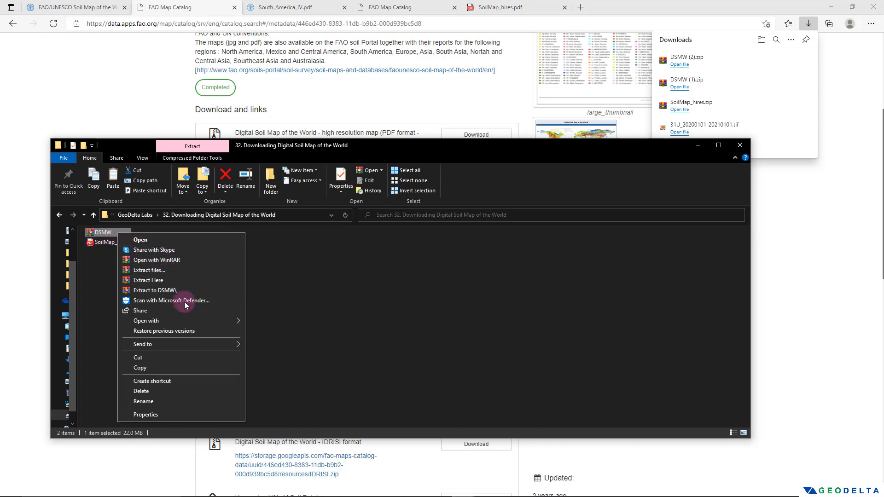
left_click(149, 281)
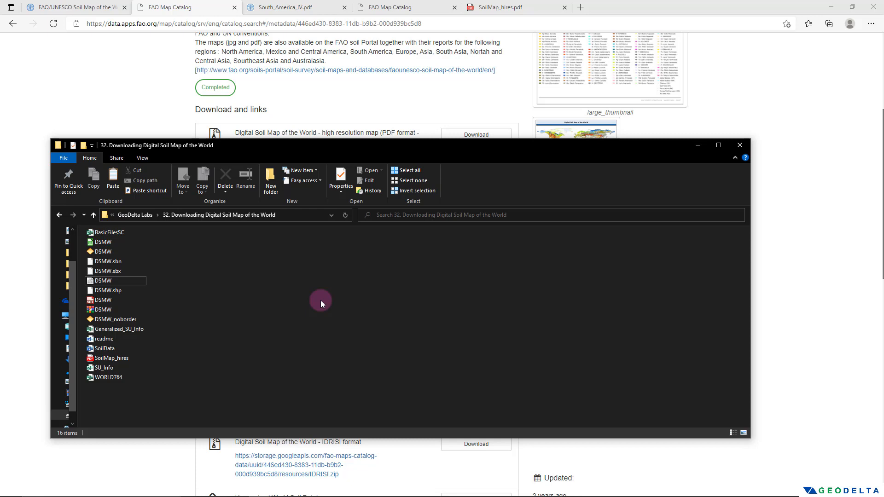
mouse_move(671, 297)
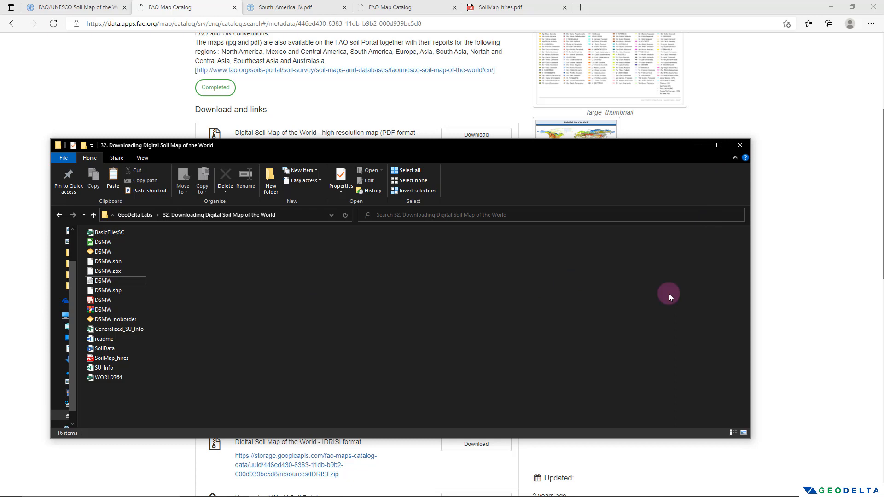
mouse_move(706, 163)
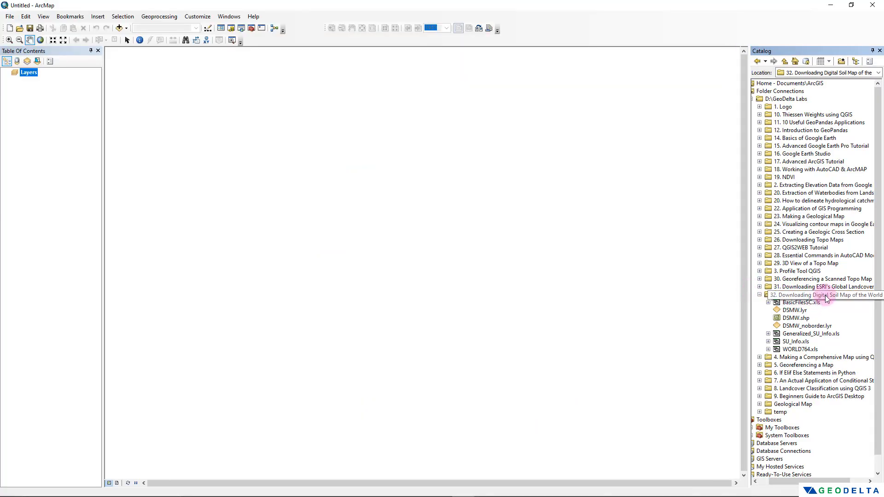
Select DSMW.shp in the Catalog window to add it to the map.
left_click(796, 317)
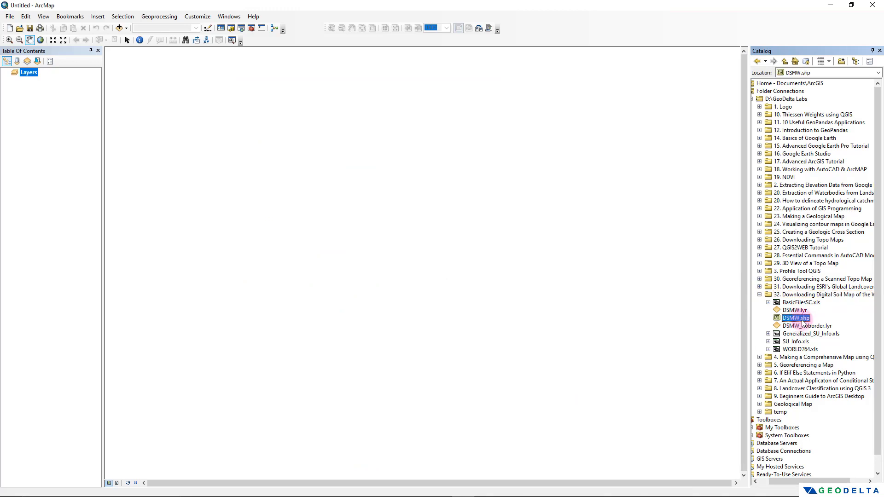
mouse_move(799, 321)
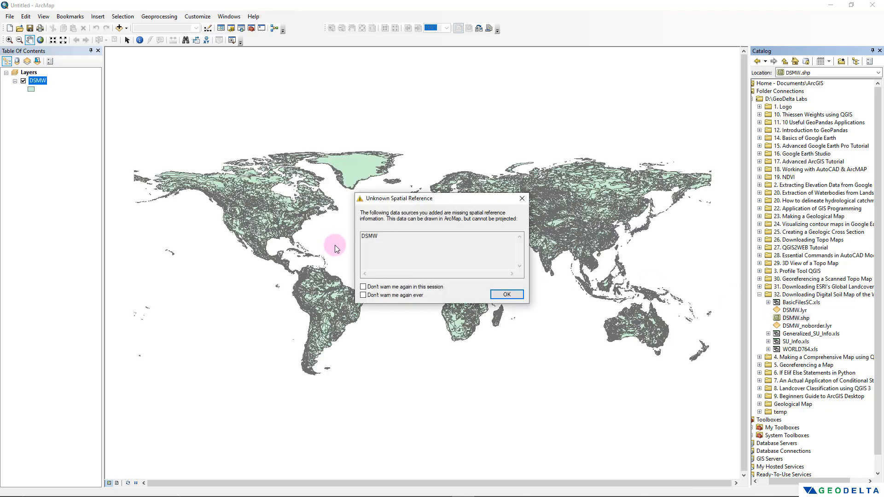
mouse_move(412, 211)
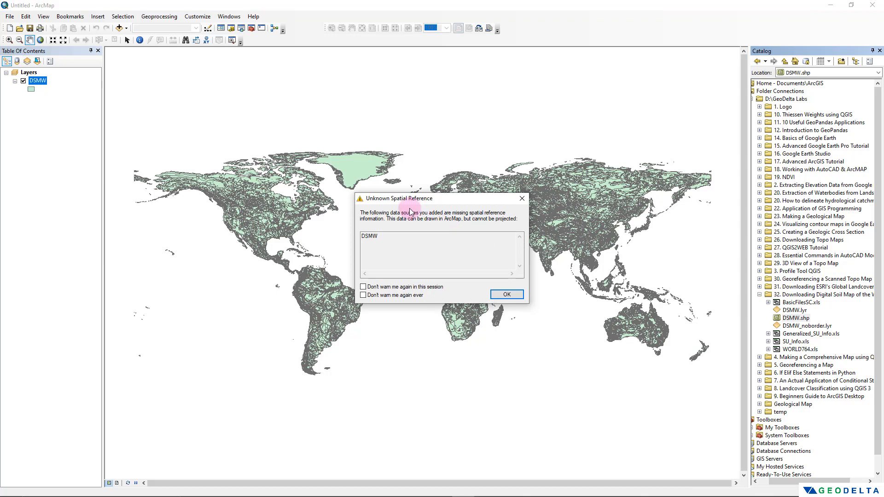
mouse_move(459, 230)
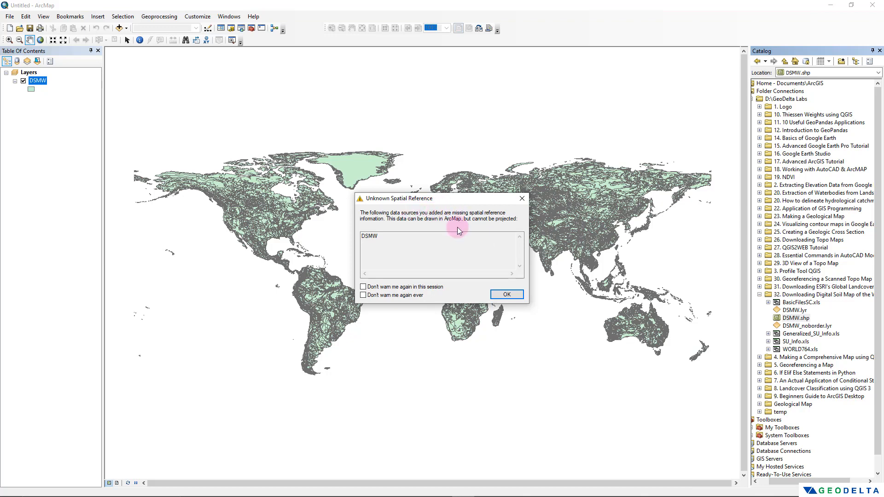
mouse_move(395, 243)
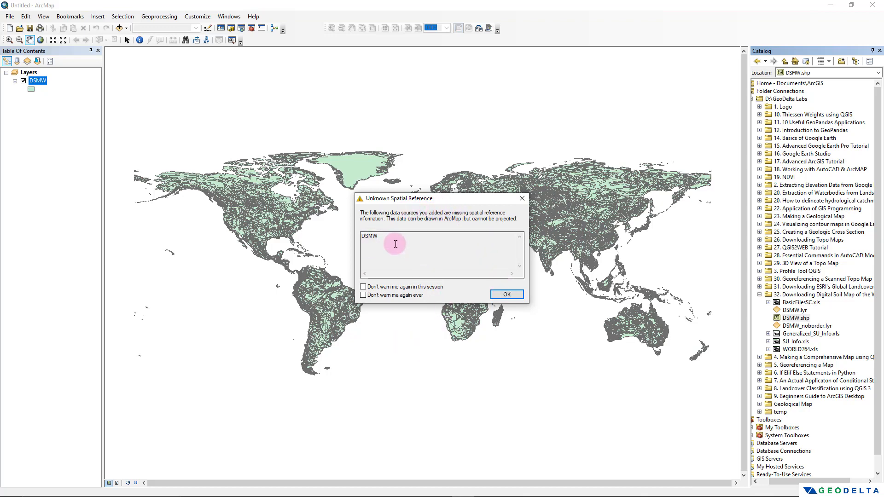
mouse_move(418, 245)
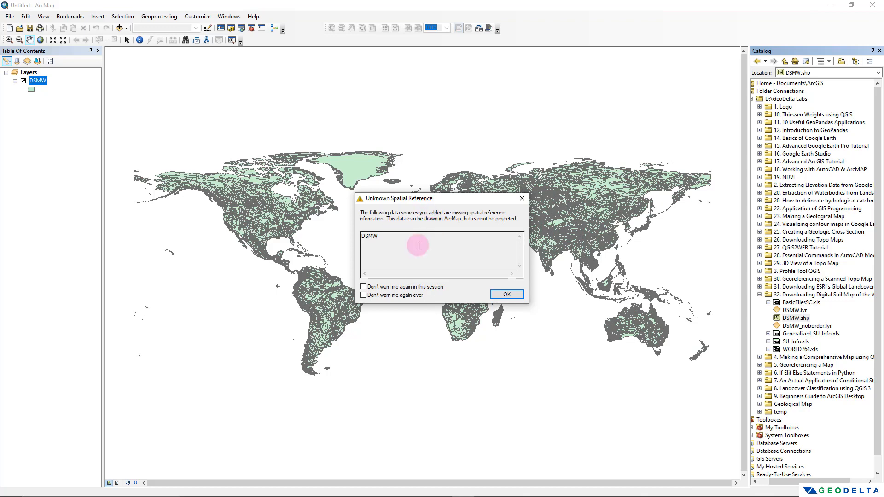
mouse_move(427, 199)
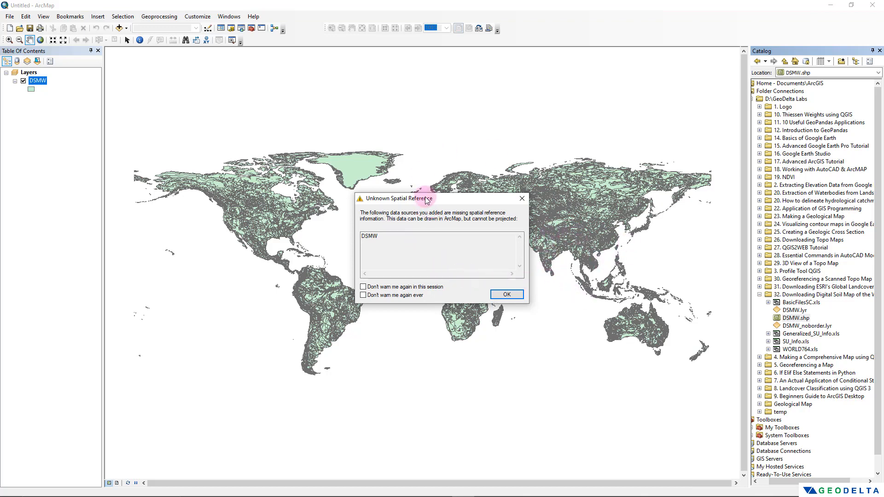
mouse_move(426, 231)
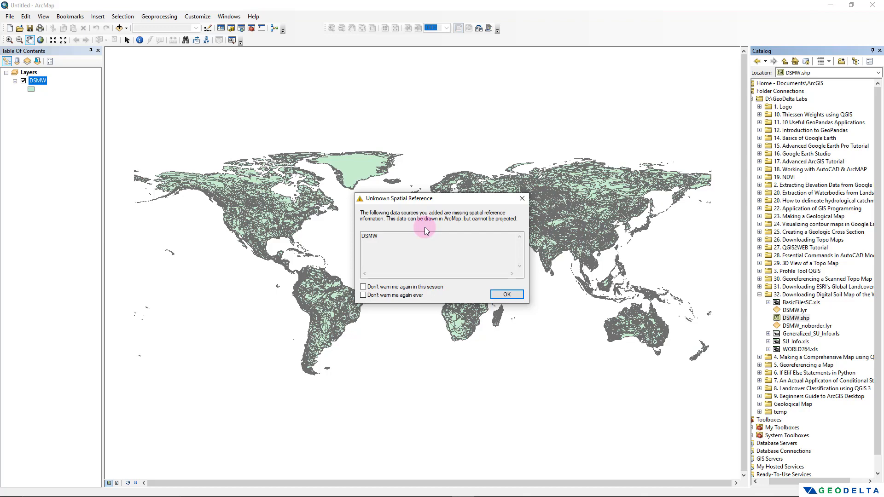
mouse_move(413, 236)
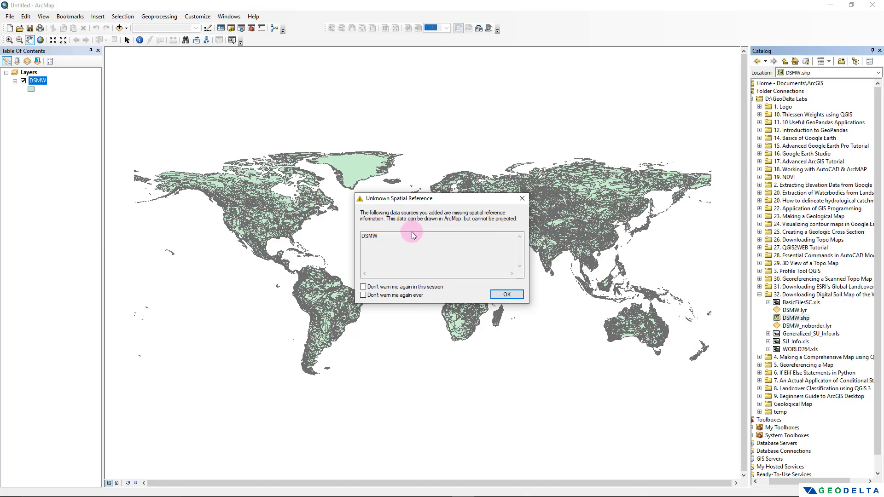
mouse_move(507, 294)
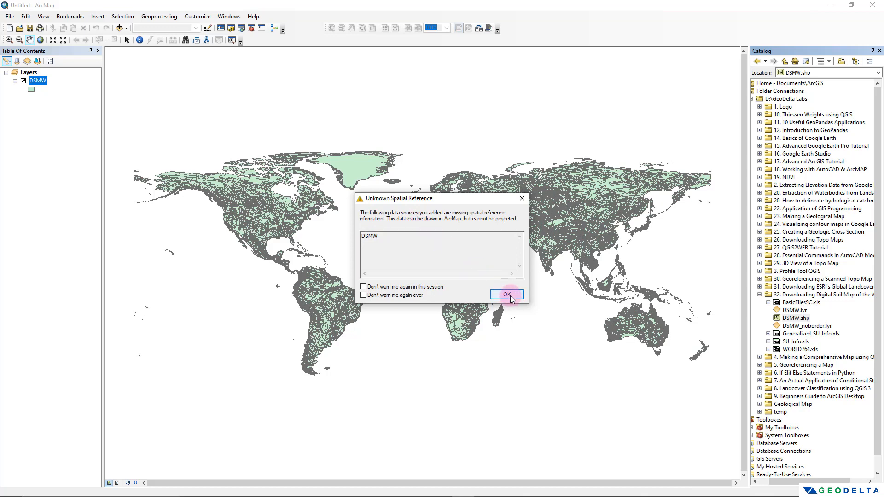
Dismiss the spatial reference warning and identify a Congo soil polygon's DOMSOI attributes.
left_click(506, 294)
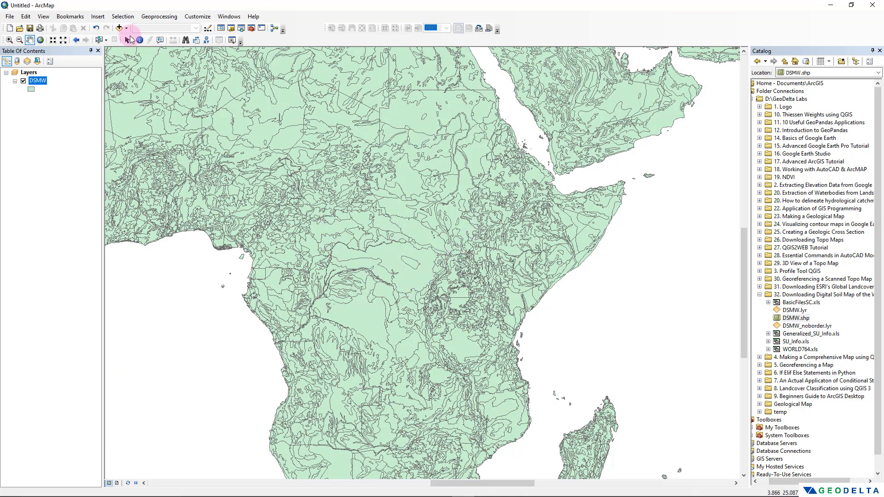
mouse_move(139, 40)
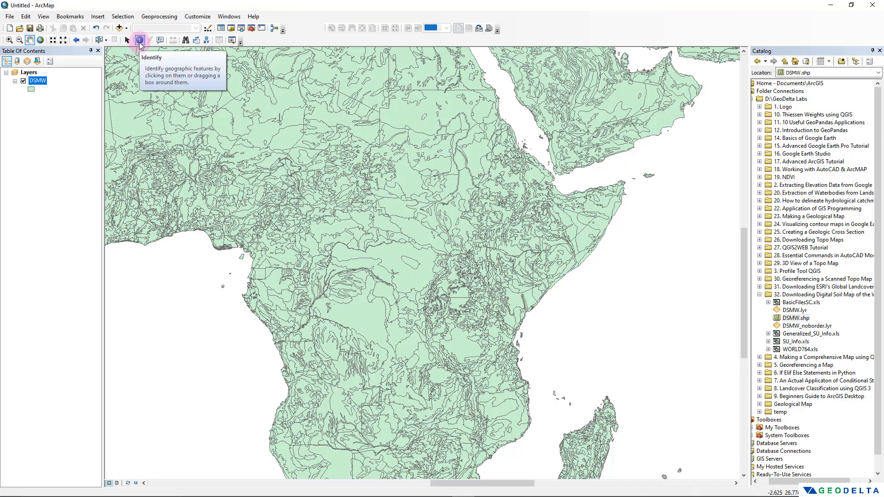
left_click(414, 279)
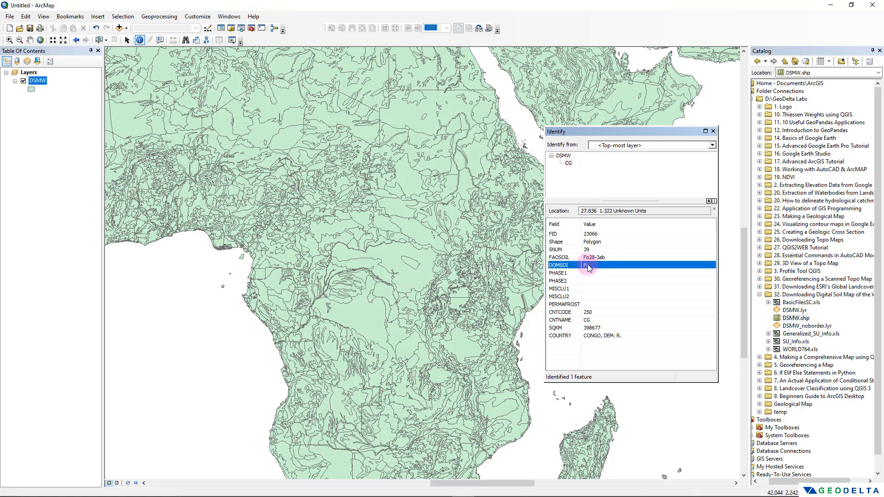
right_click(36, 80)
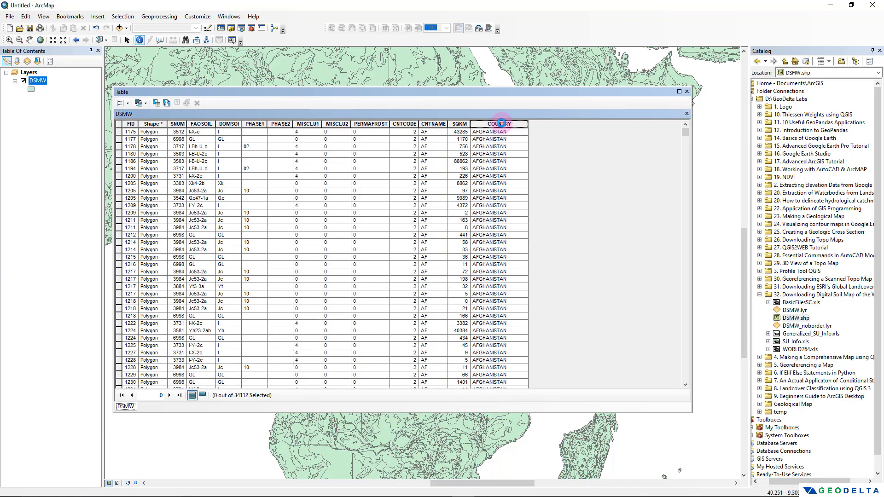
mouse_move(699, 138)
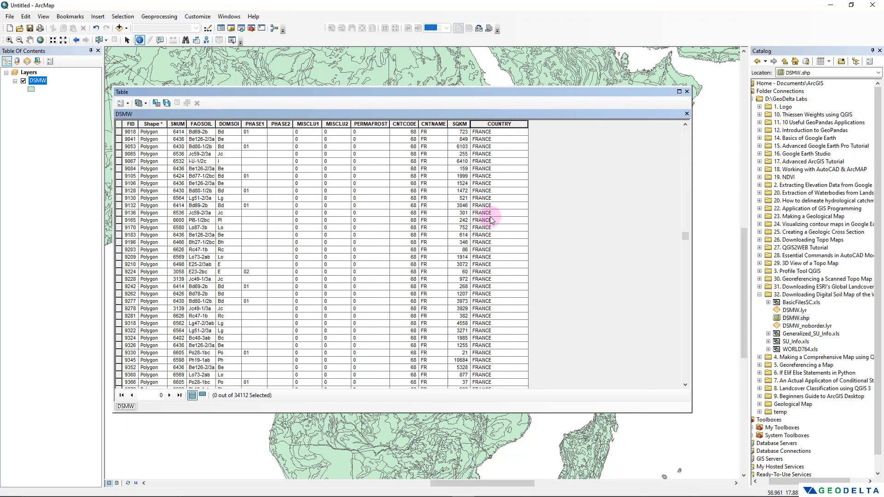
Scroll the DSMW attribute table down to the Finland and France records.
scroll("down", 3)
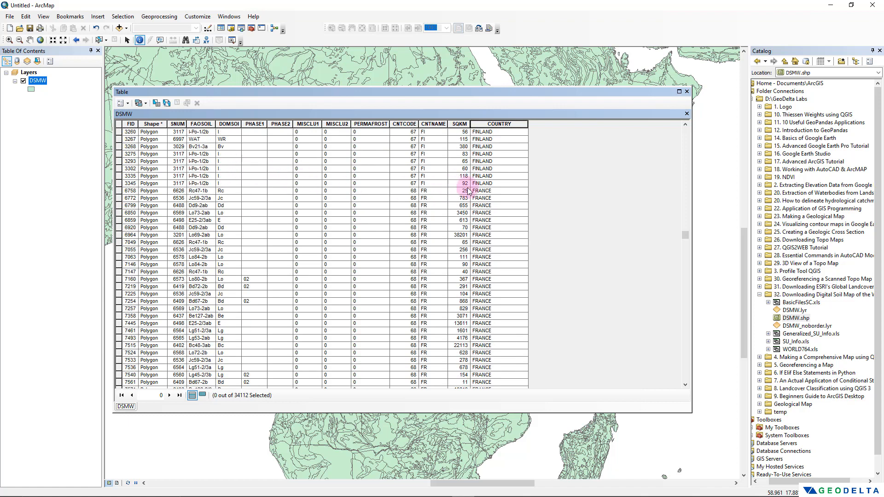
scroll("down", 3)
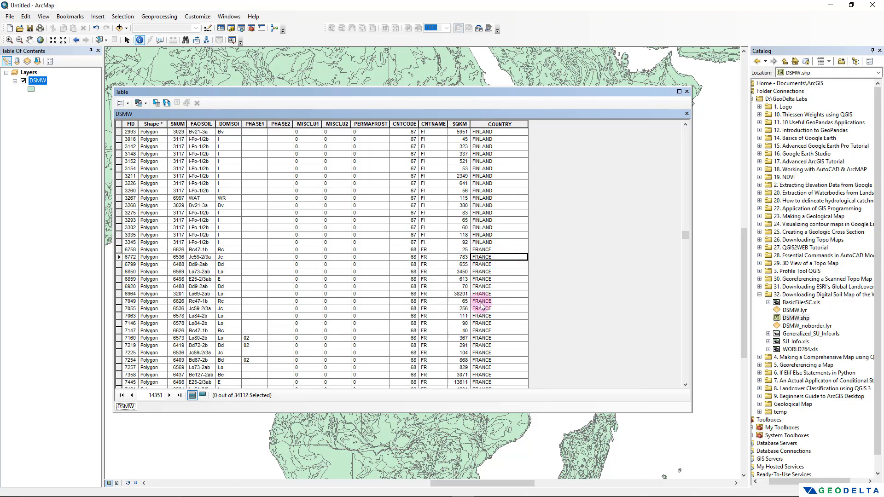
left_click(120, 103)
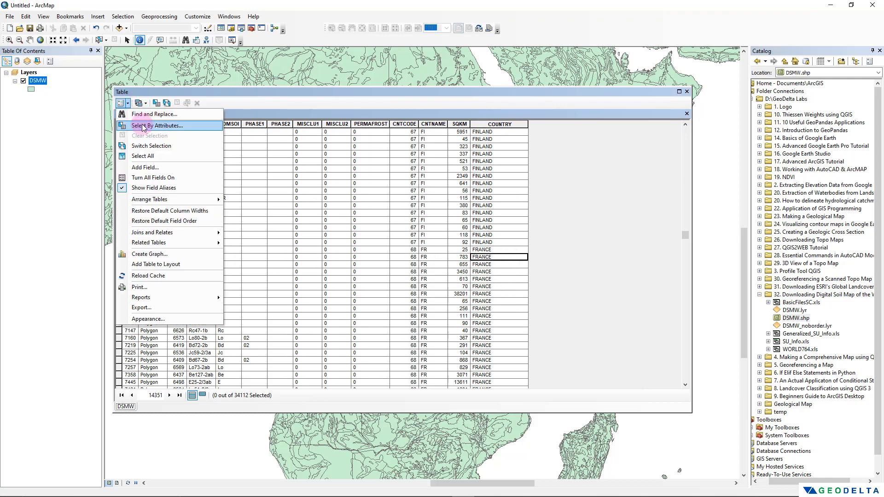
Write the Select By Attributes query "COUNTRY" = 'FRANCE' for the DSMW table.
left_click(158, 126)
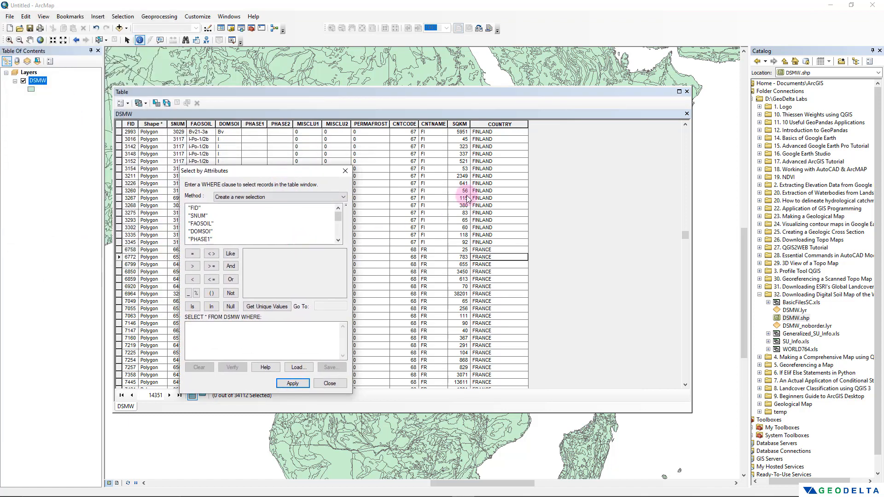
mouse_move(499, 118)
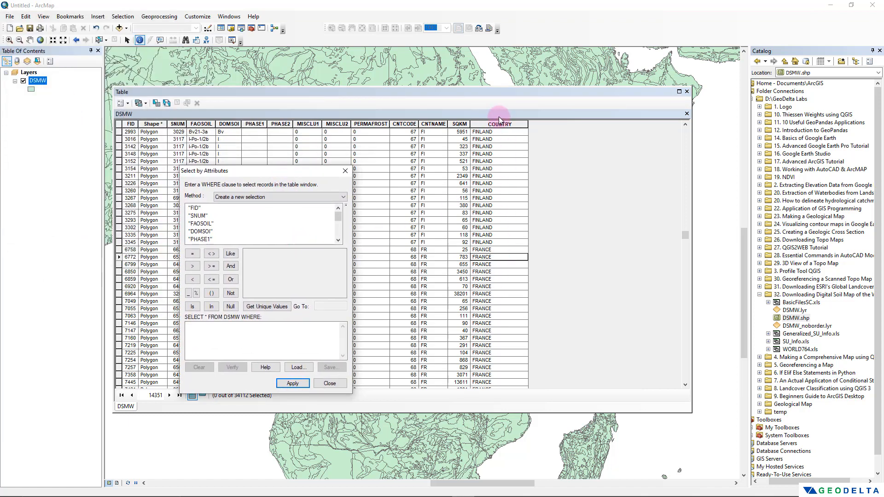
scroll("down", 3)
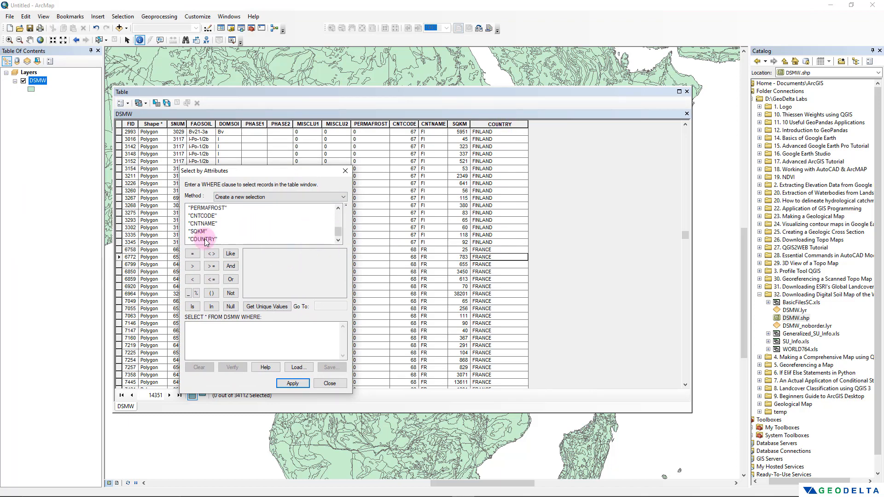
double_click(201, 239)
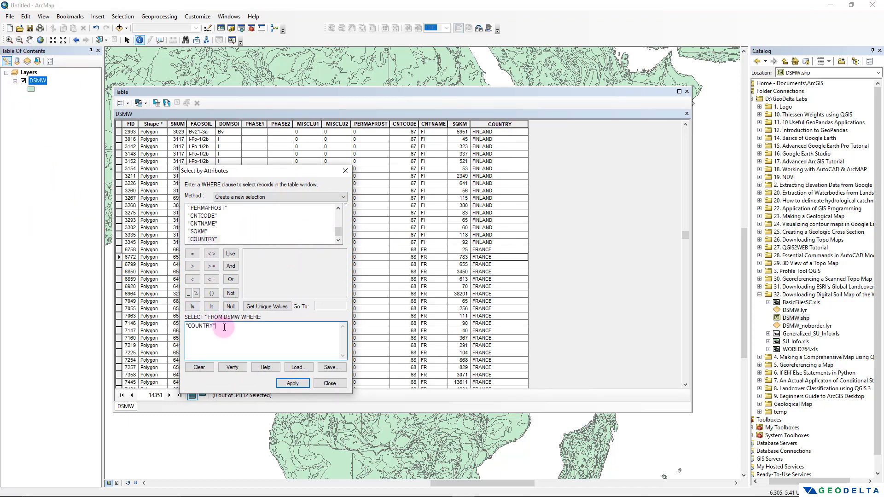
left_click(192, 253)
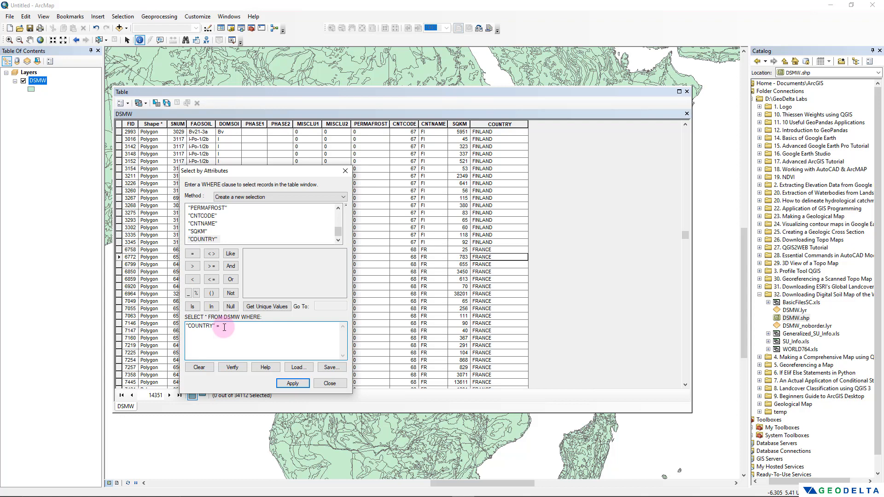
type("FRA")
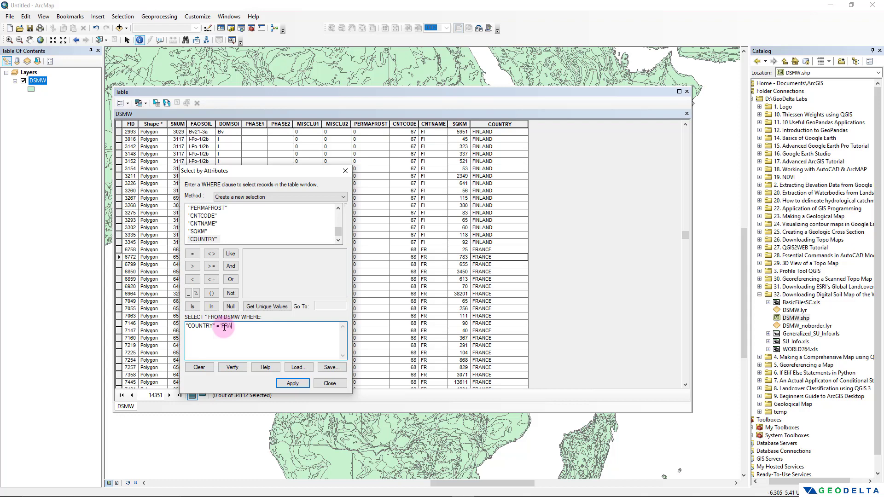
type("NCE'")
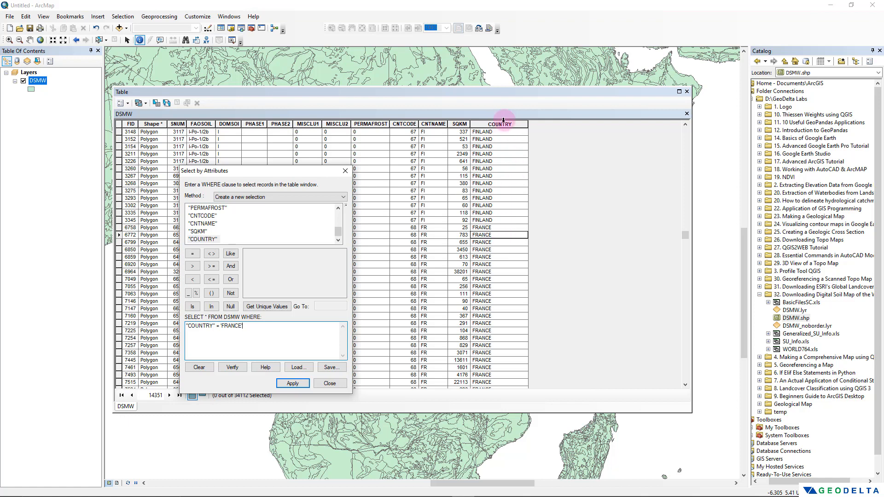
left_click(292, 382)
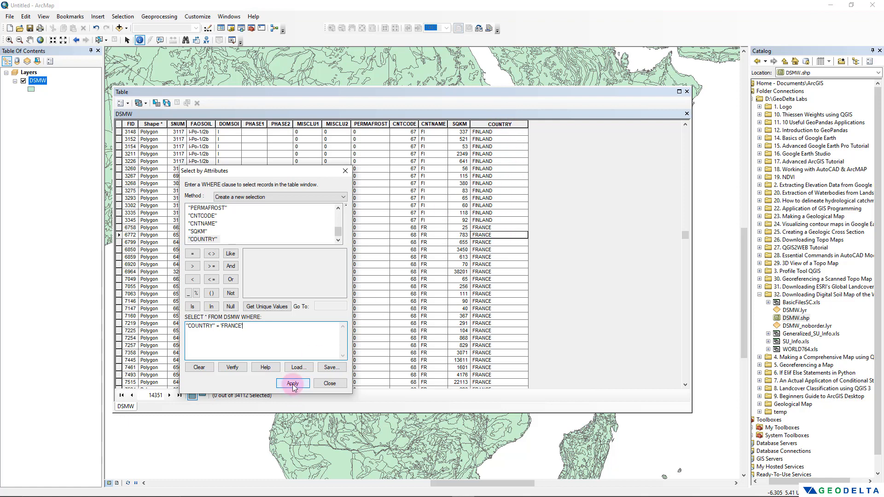
left_click(292, 383)
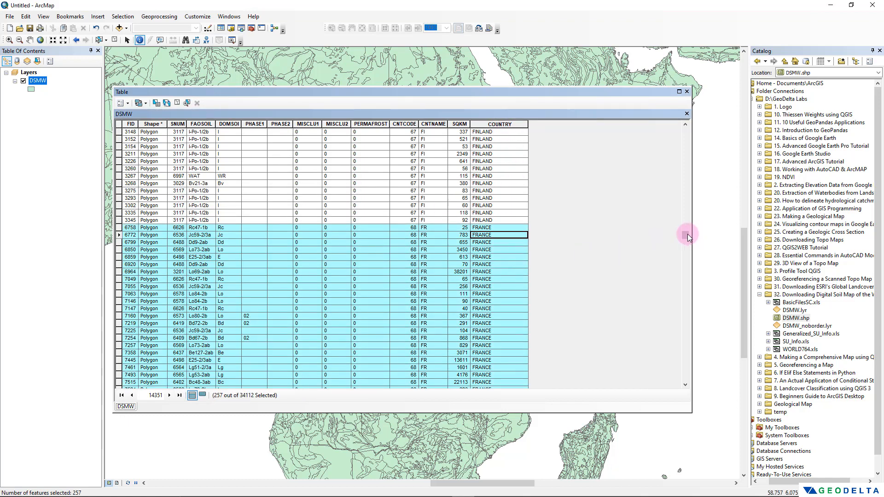
scroll("up", 3)
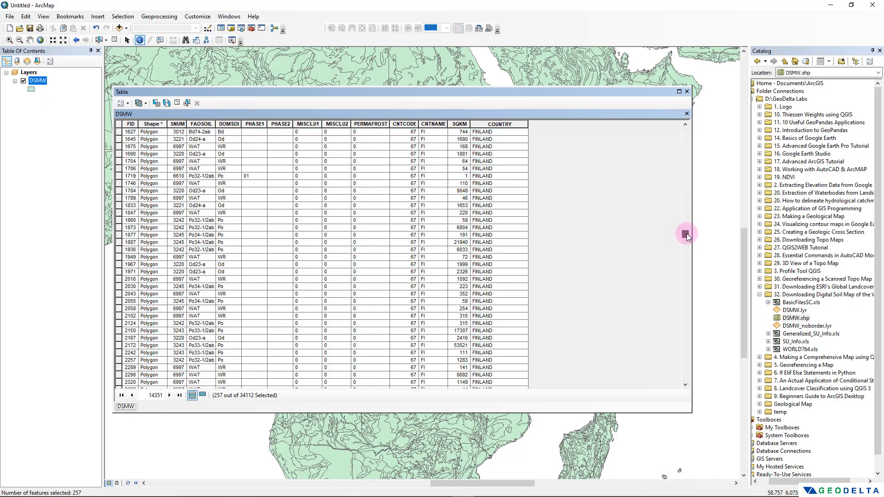
scroll("down", 3)
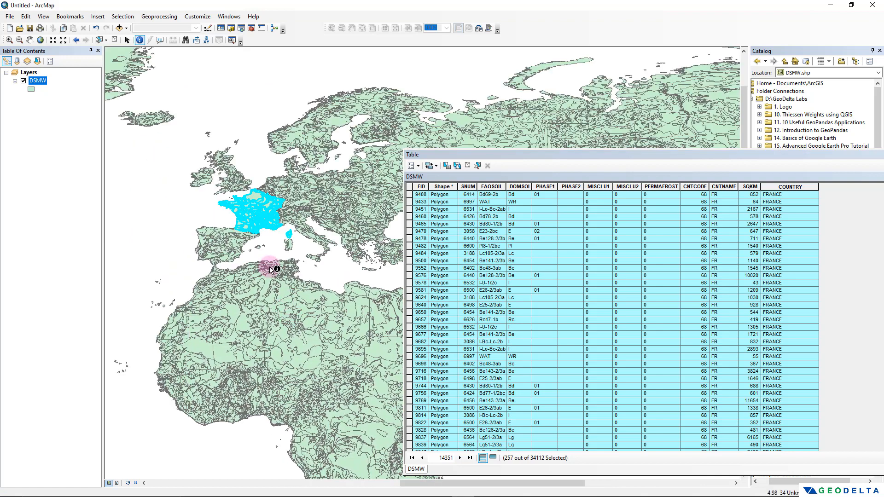
mouse_move(256, 221)
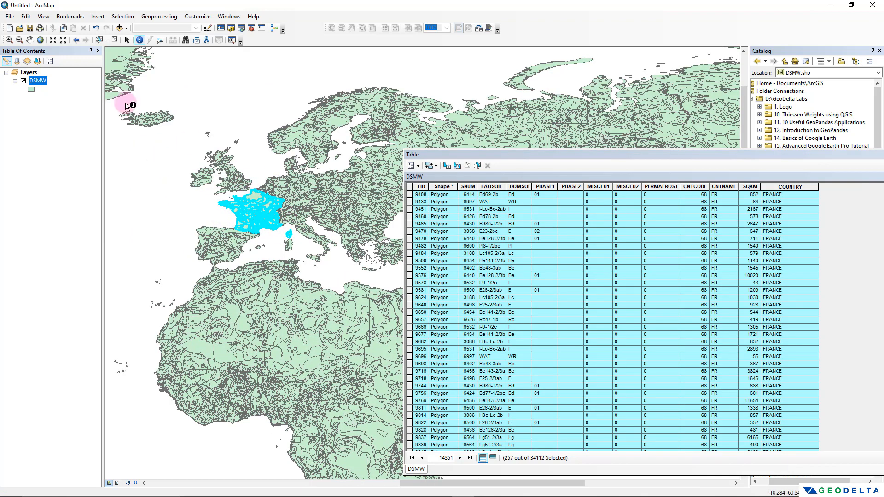
Open Data > Export Data for the DSMW layer's selected France features.
right_click(36, 80)
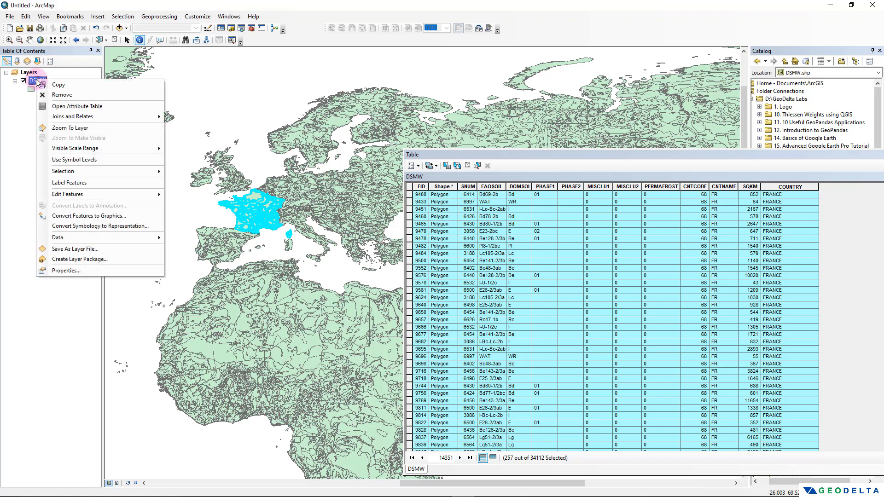
mouse_move(110, 237)
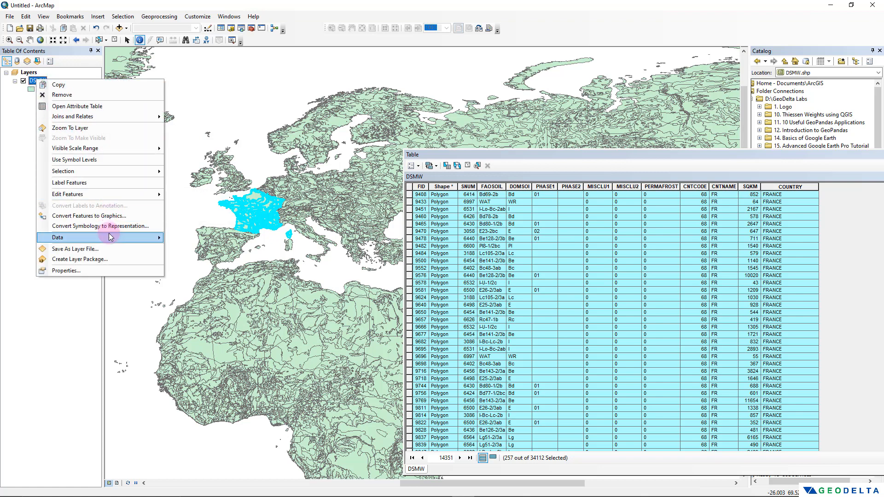
left_click(58, 237)
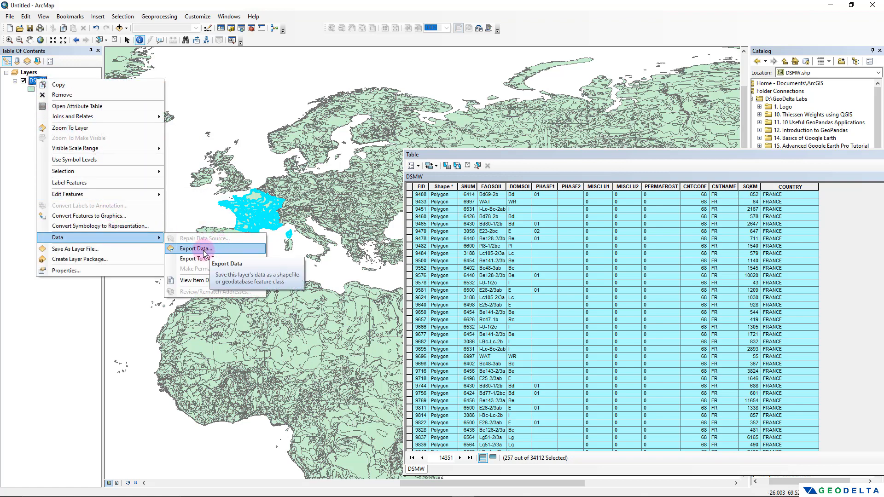
left_click(195, 249)
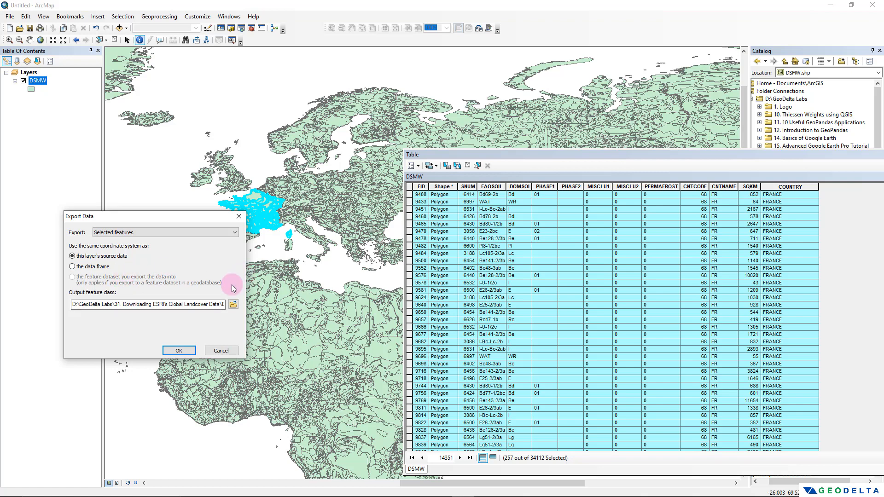
Export the selected French polygons as soilmap_france.shp in the soil map folder.
left_click(233, 304)
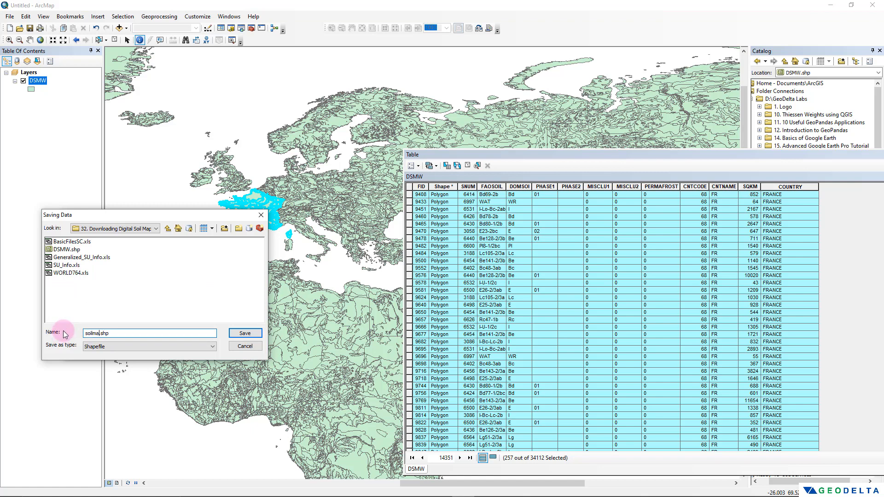
type("p_france")
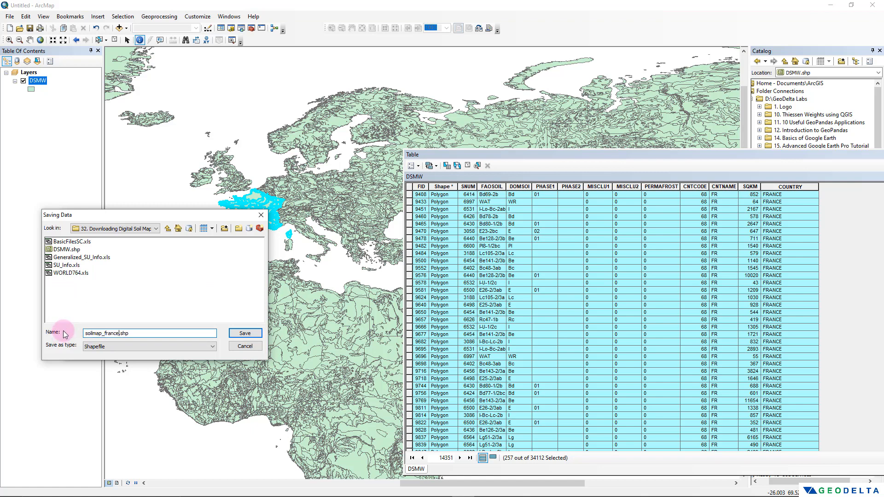
mouse_move(230, 297)
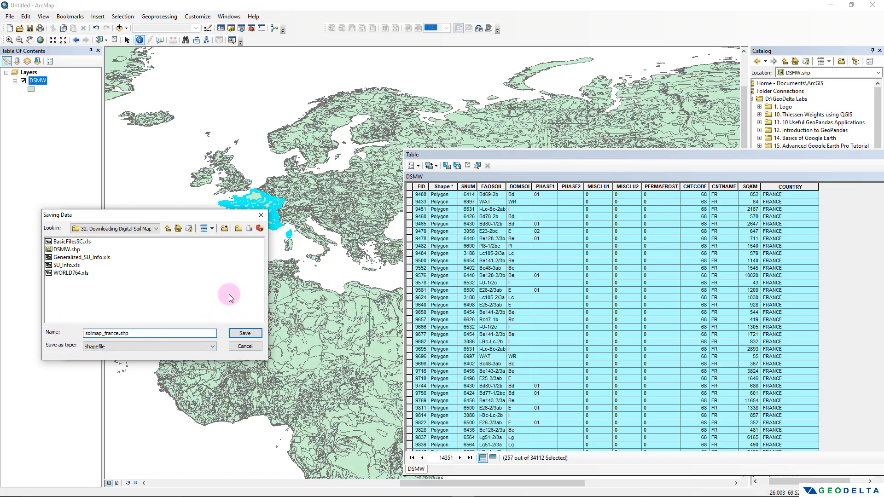
left_click(244, 332)
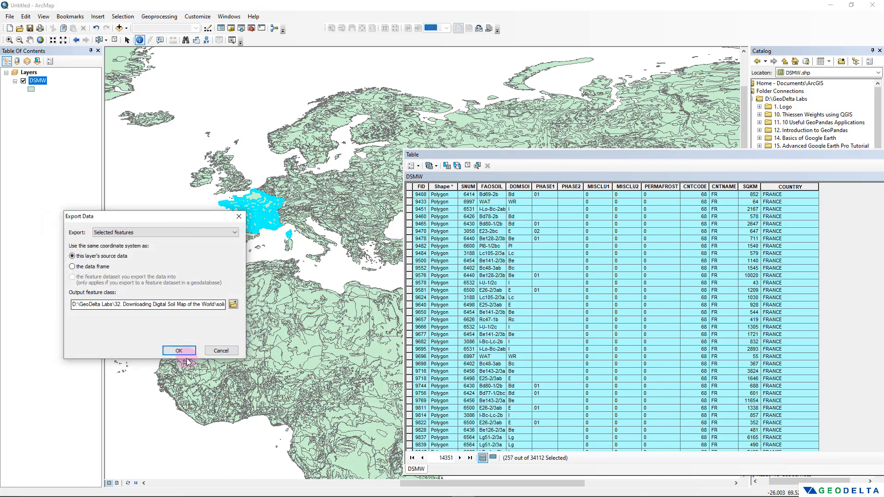
left_click(179, 350)
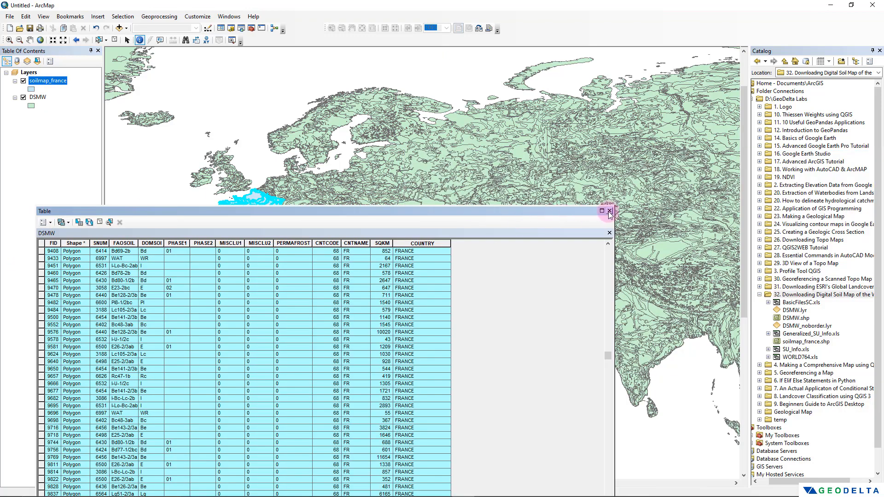
Close the DSMW table, clear the French selection, and hide the DSMW world layer.
left_click(609, 211)
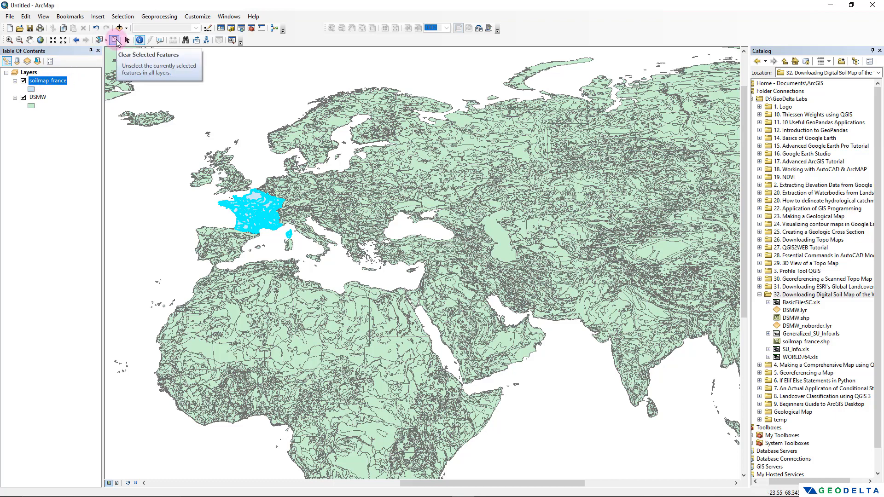
left_click(115, 40)
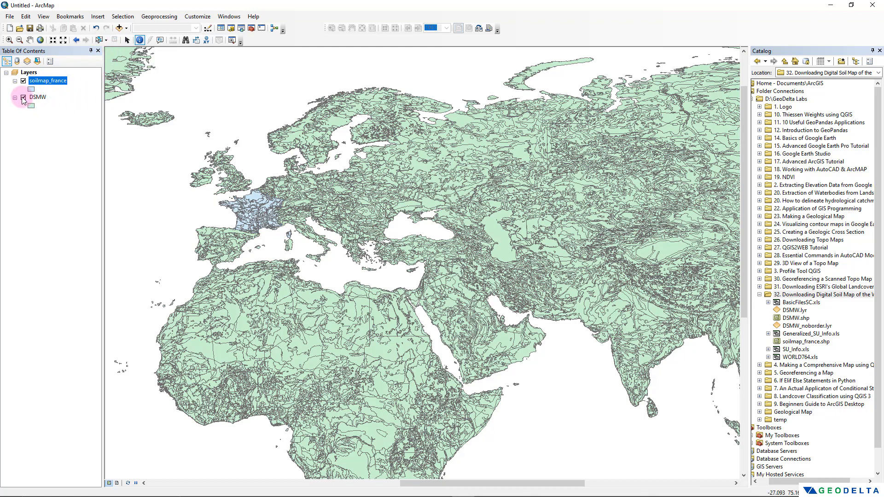
left_click(23, 97)
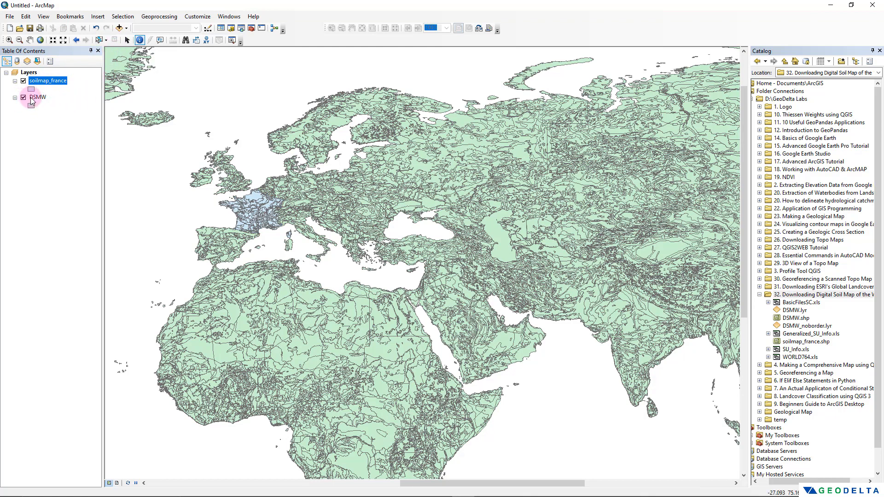
left_click(15, 97)
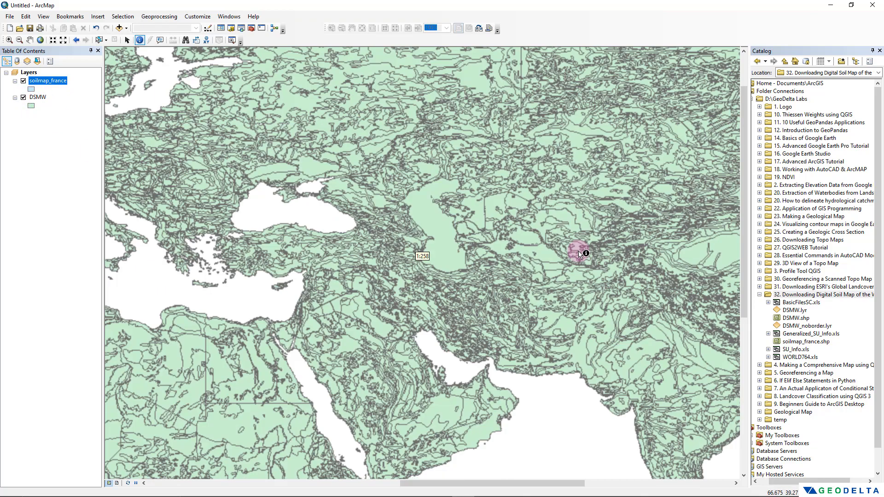
left_click(24, 97)
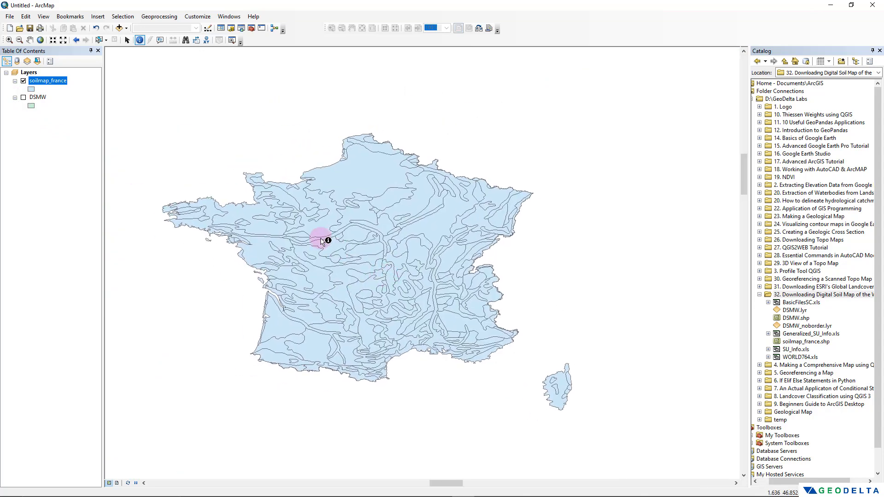
Check the soilmap_france attribute table, then open the soil map readme document.
right_click(48, 80)
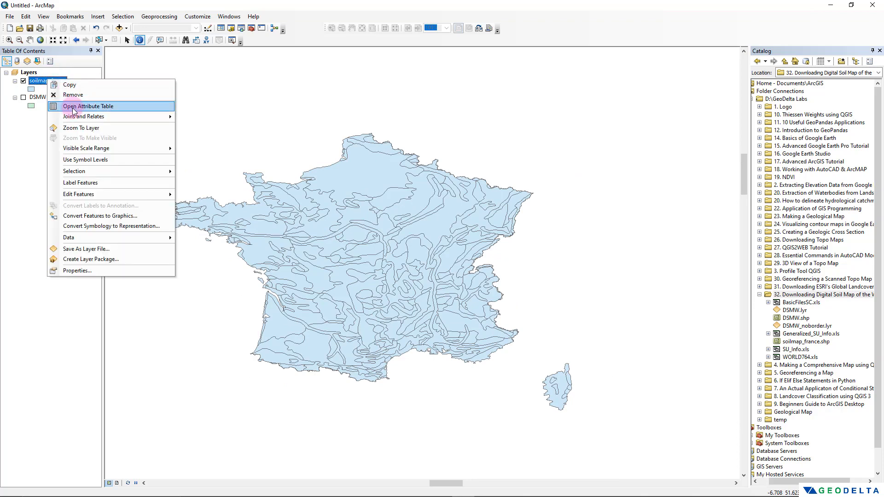
left_click(88, 106)
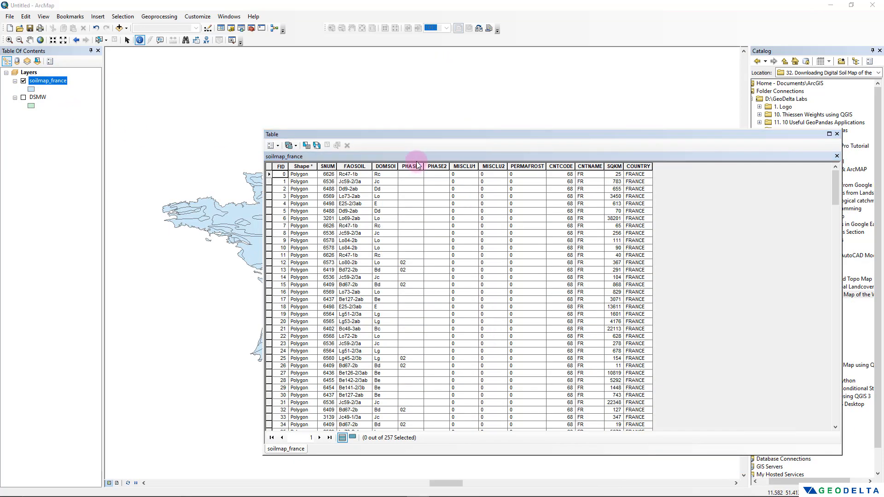
mouse_move(385, 166)
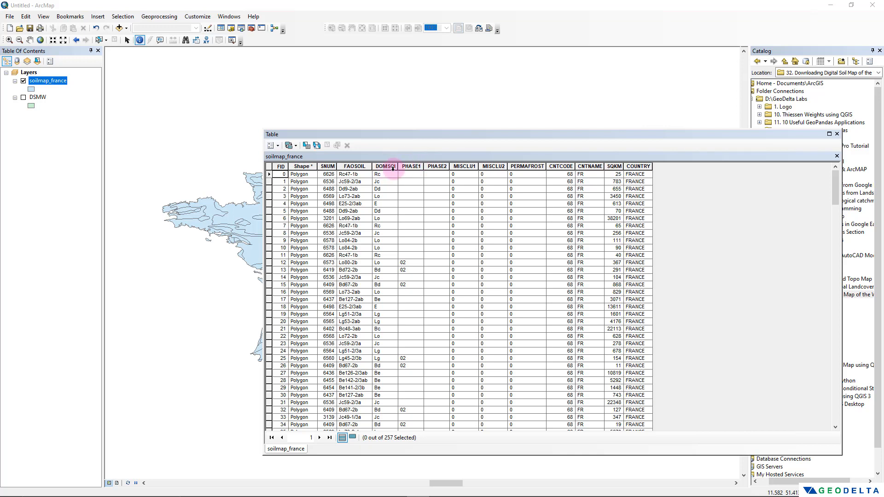
mouse_move(292, 474)
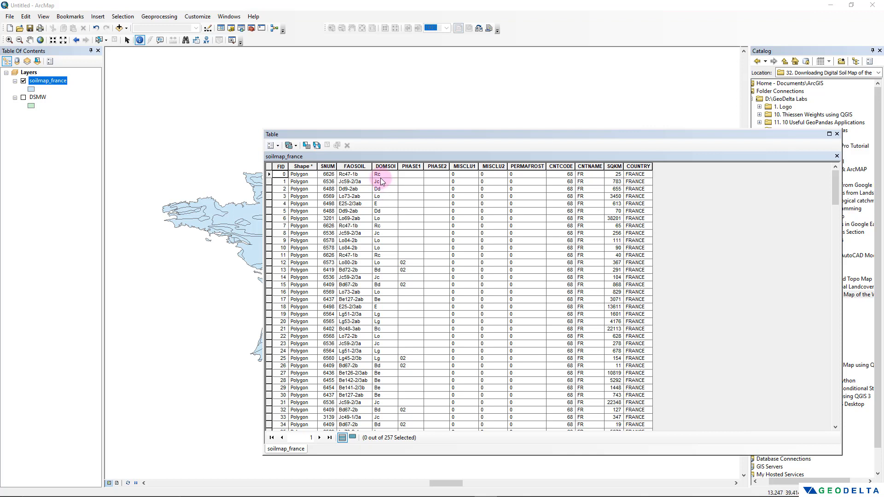
mouse_move(386, 255)
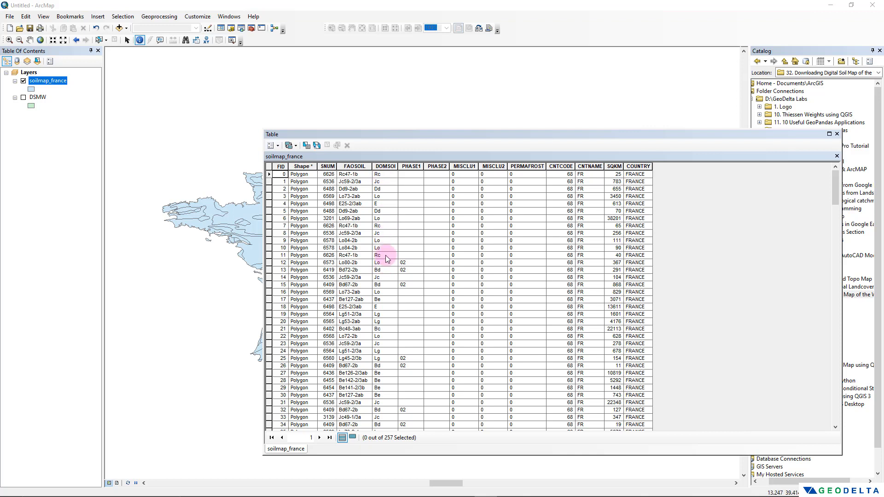
mouse_move(386, 245)
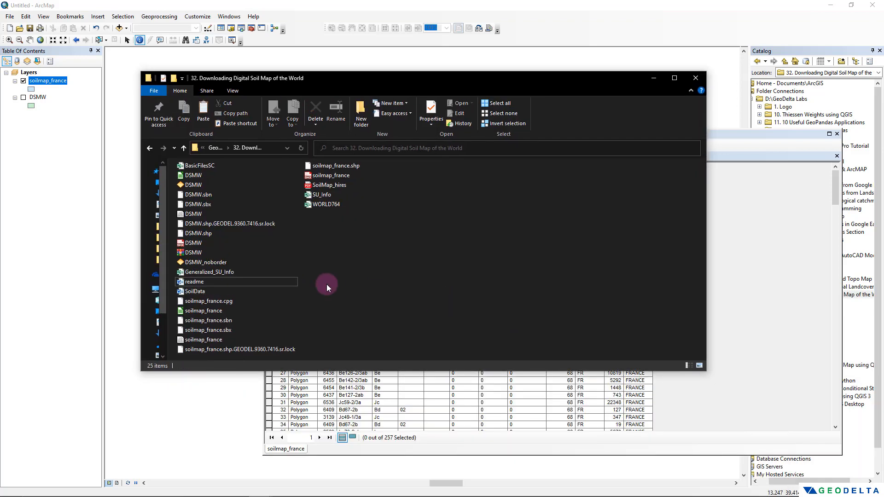
left_click(194, 281)
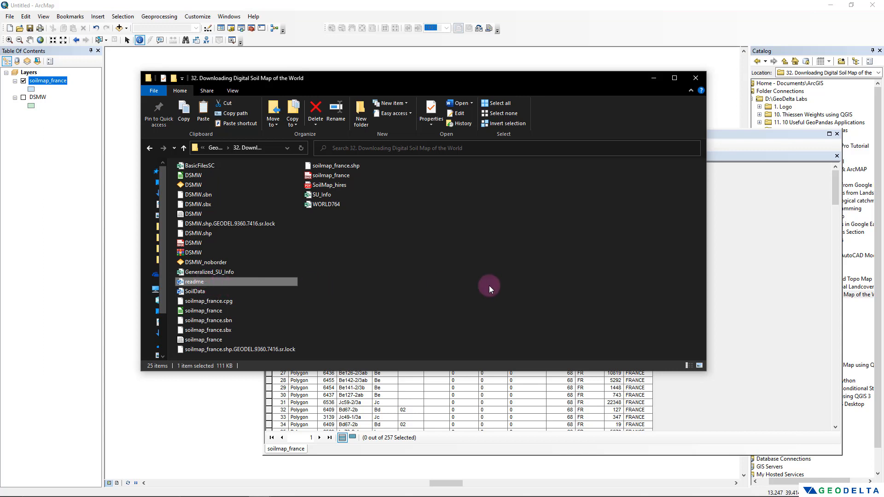
double_click(194, 281)
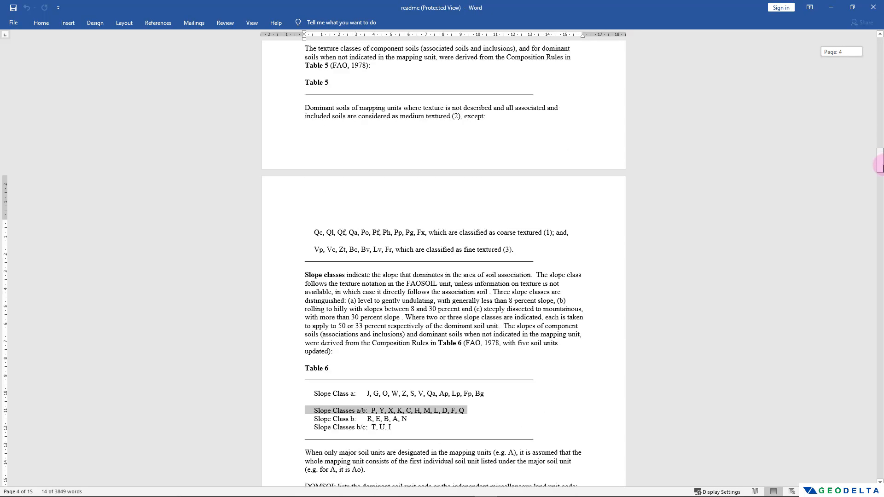
Scroll the Word readme down to the DOMSOI soil unit code list.
scroll("down", 3)
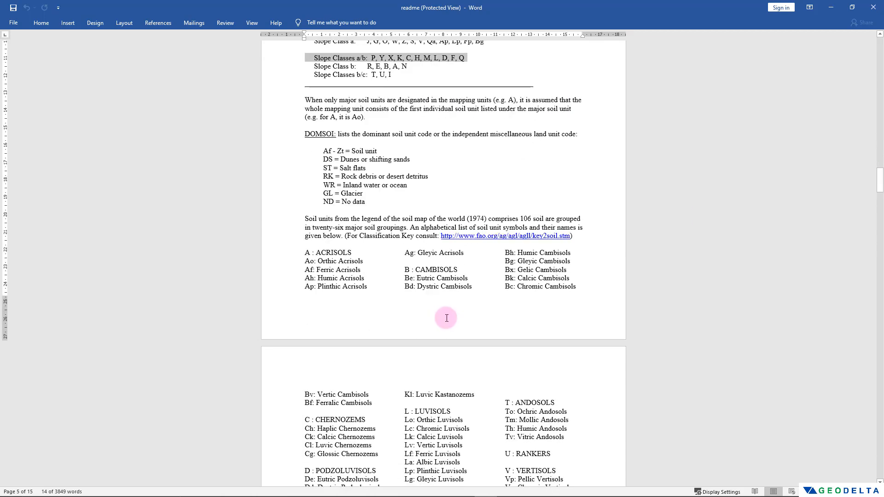
mouse_move(469, 446)
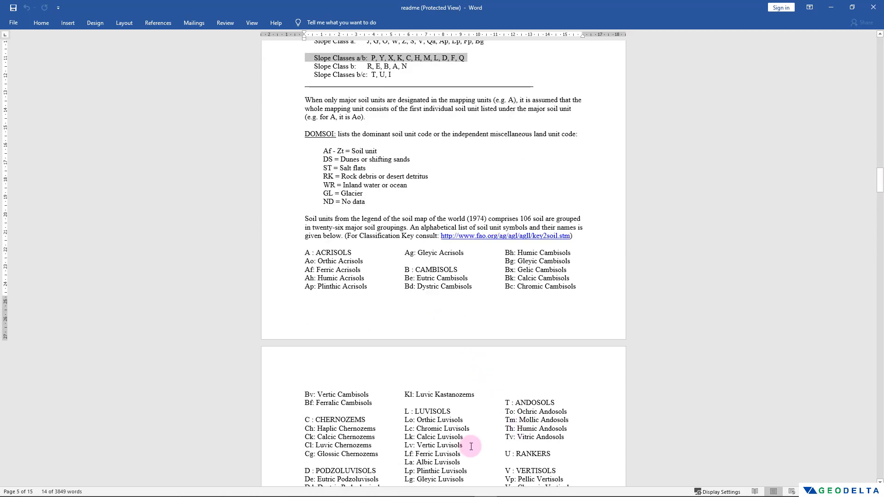
scroll("down", 3)
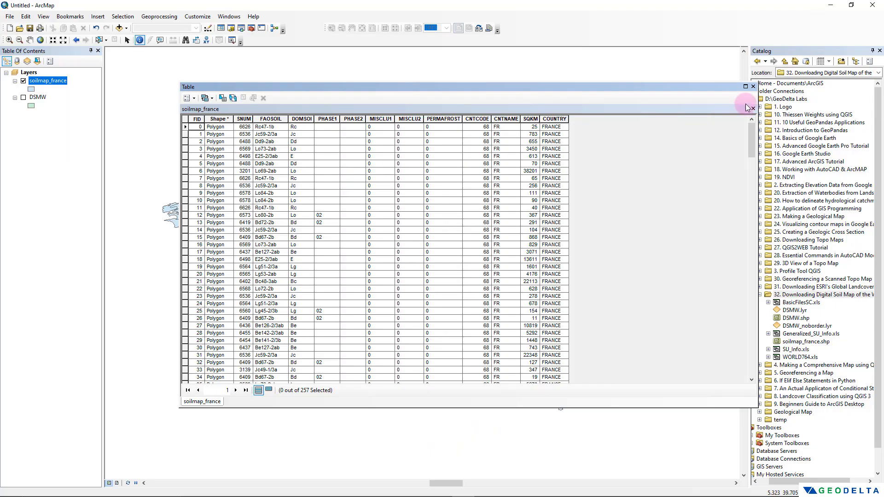
Close the table and open soilmap_france's Layer Properties at the Symbology settings.
left_click(752, 86)
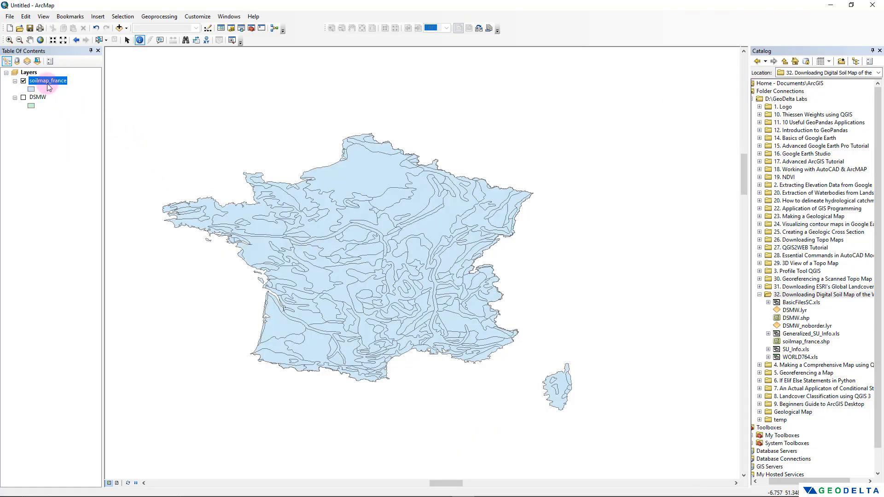
right_click(48, 80)
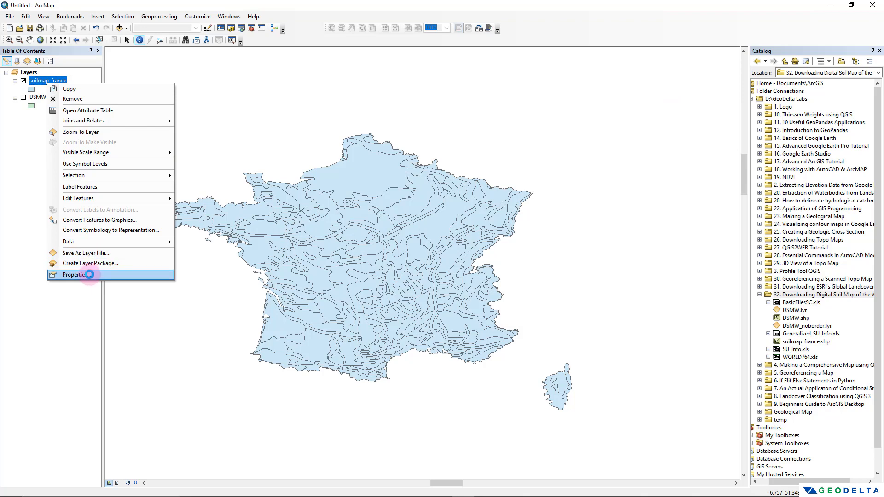
left_click(75, 274)
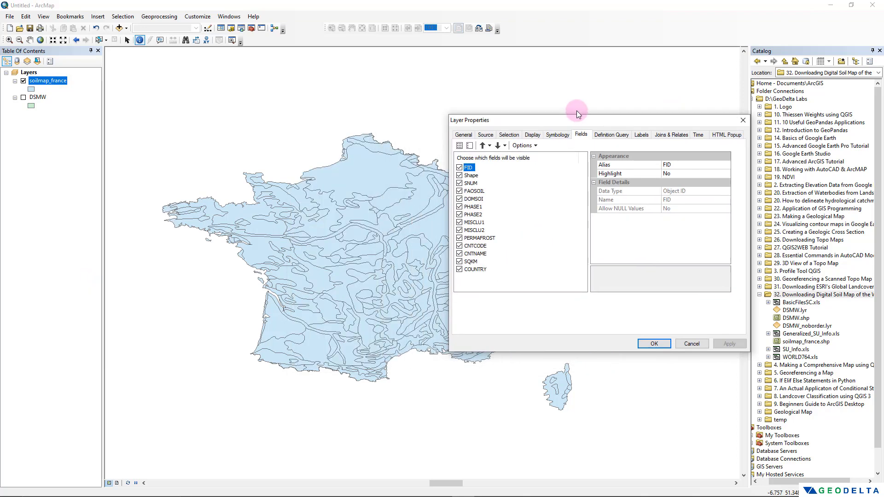
left_click_drag(577, 120, 630, 102)
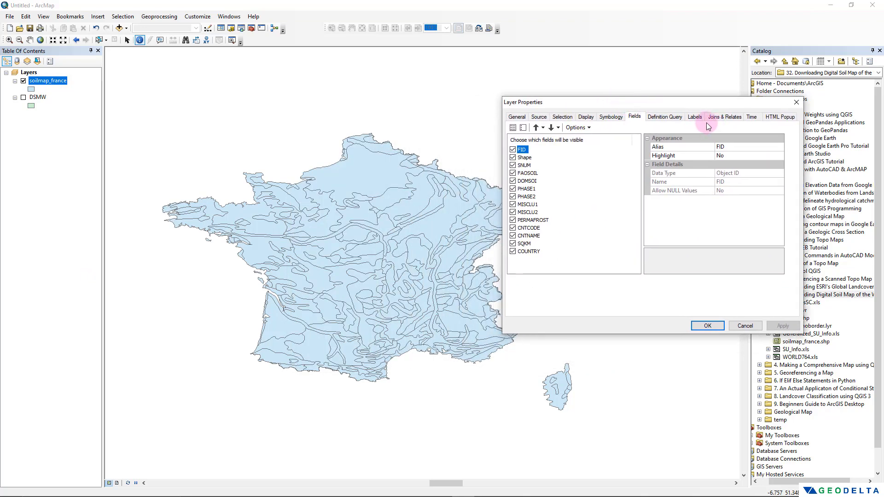
left_click(610, 117)
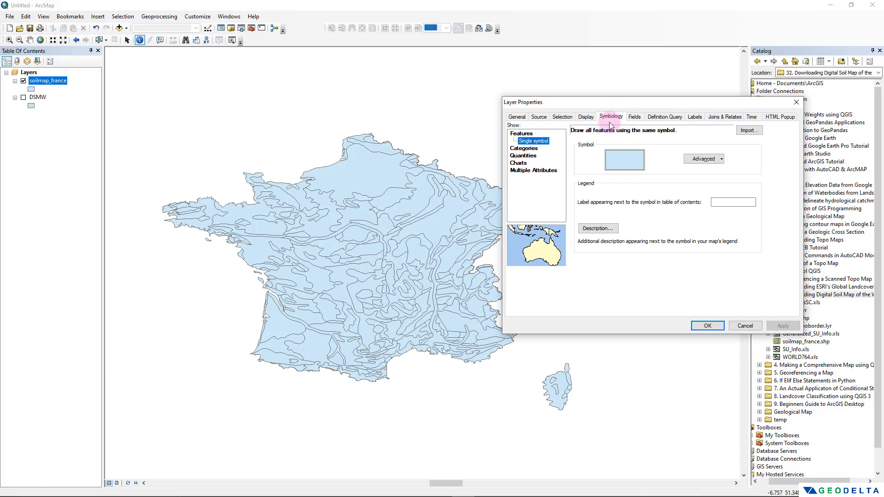
Symbolize by unique DOMSOI values with a multicoloured ramp, adding all values, and apply.
left_click(523, 147)
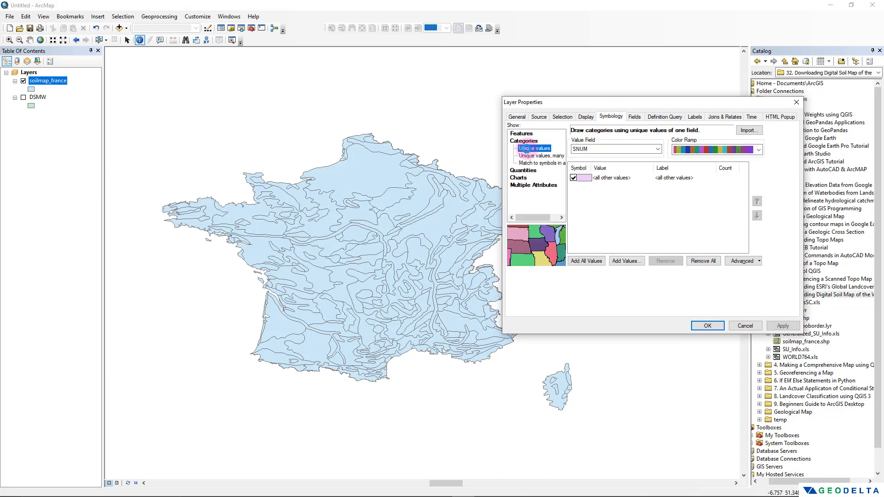
left_click(658, 149)
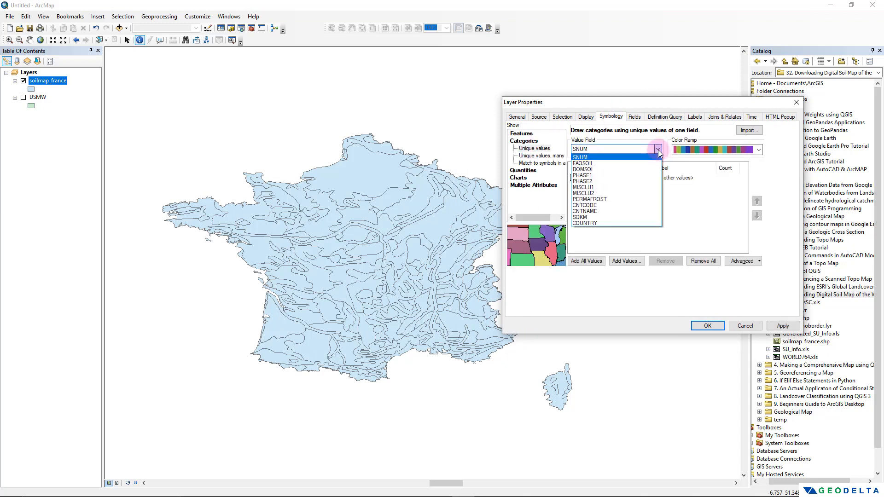
mouse_move(603, 169)
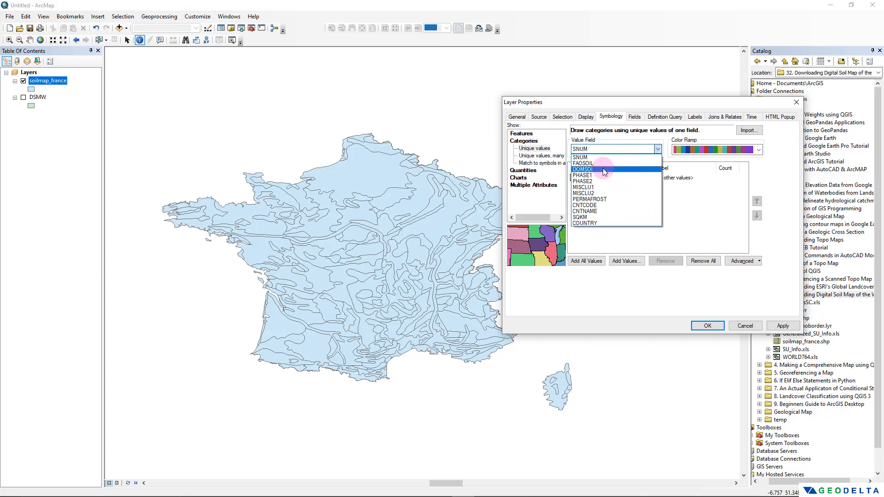
left_click(583, 169)
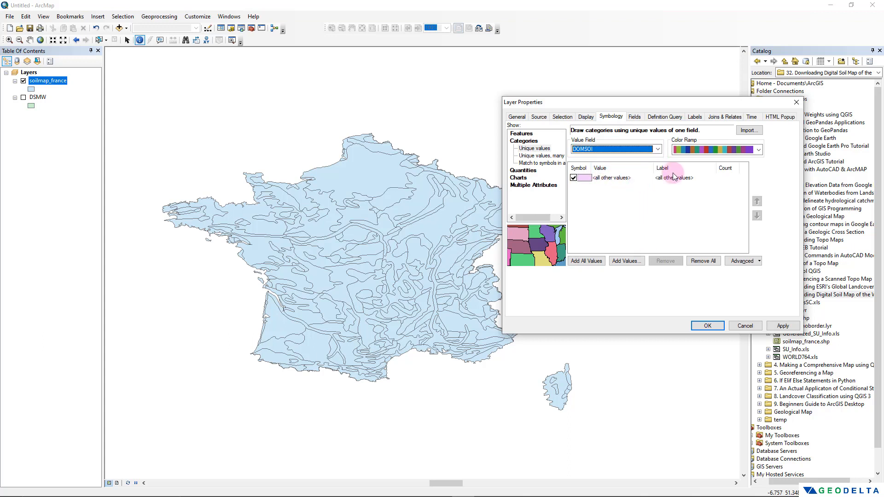
left_click(758, 149)
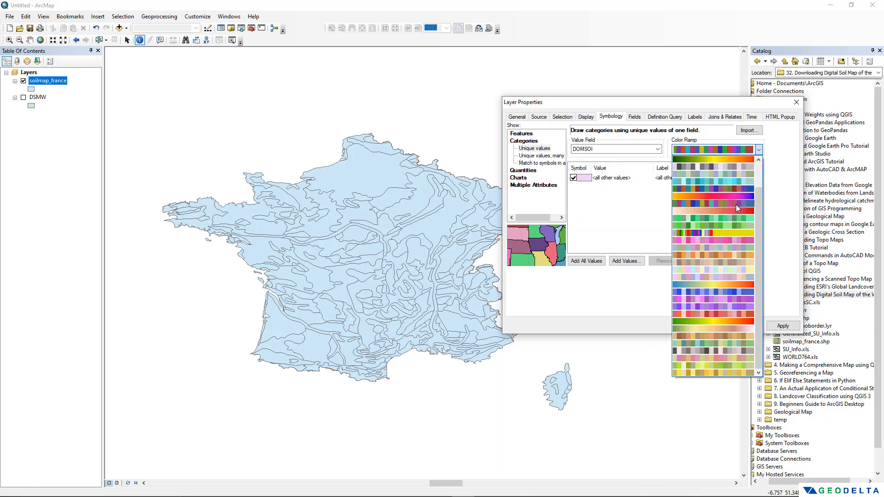
mouse_move(716, 204)
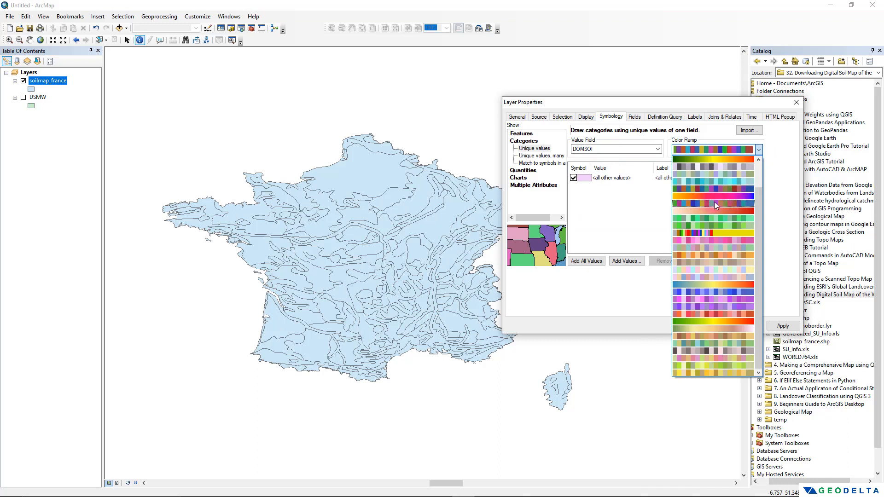
left_click(713, 200)
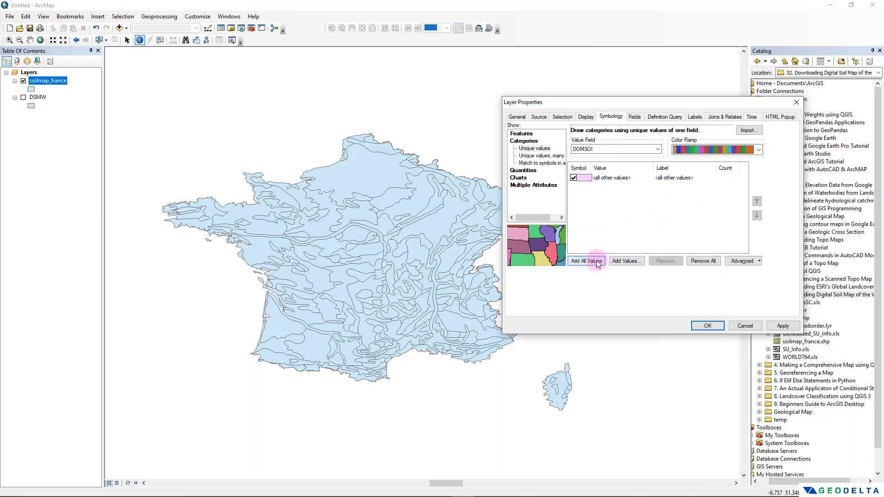
left_click(586, 260)
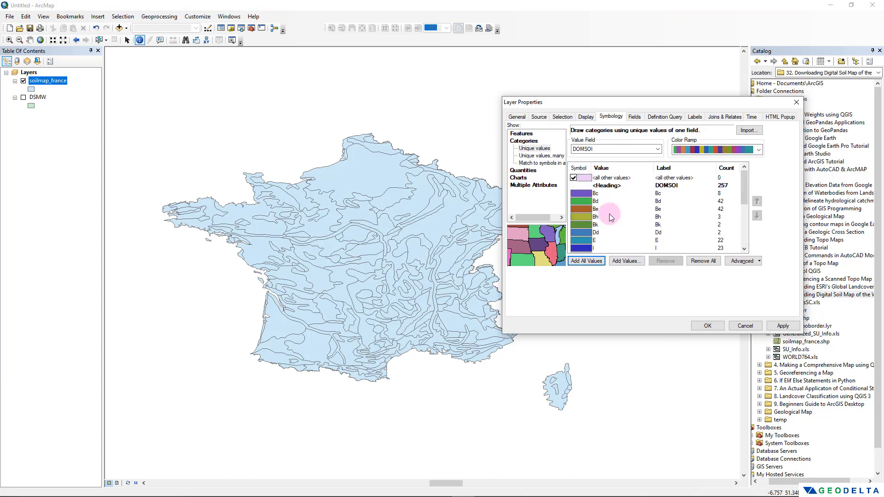
mouse_move(601, 209)
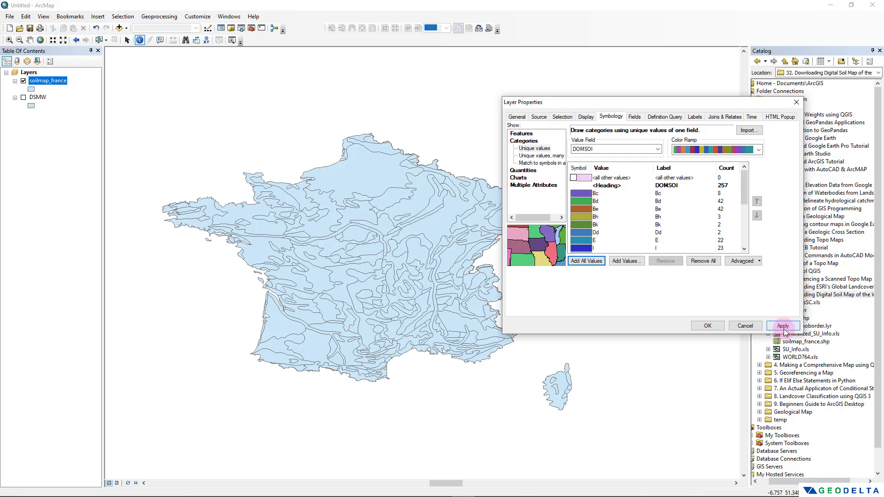
left_click(783, 326)
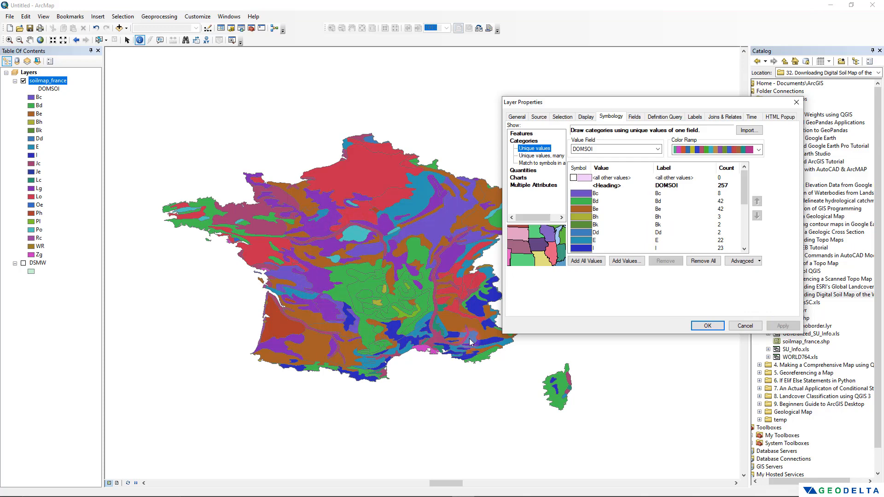
mouse_move(701, 351)
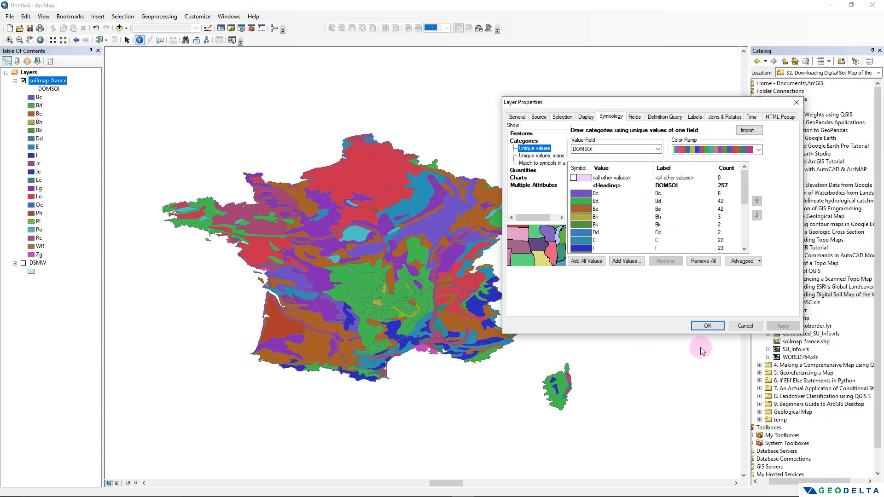
Close Layer Properties and select the DSMW layer in the Table of Contents.
left_click(706, 325)
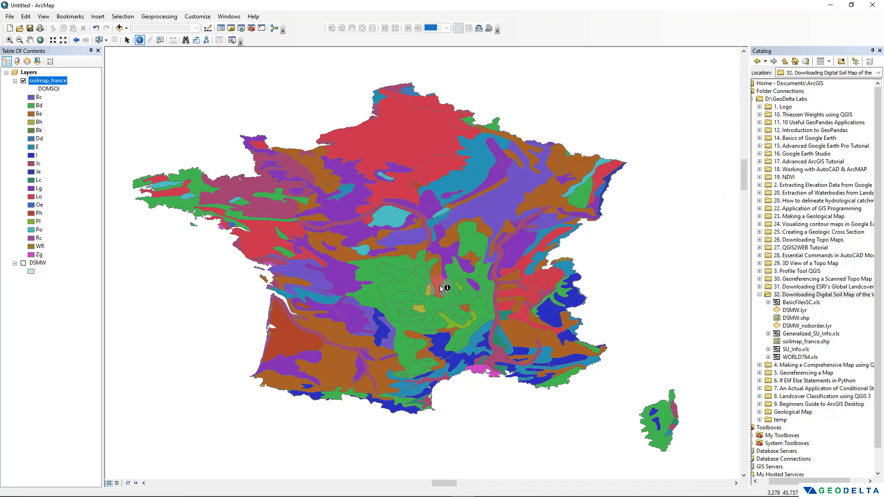
left_click(37, 263)
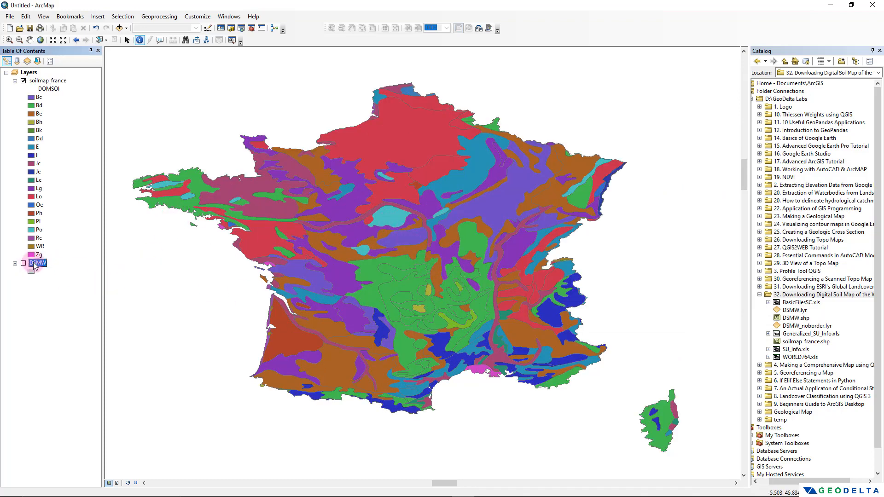
left_click(30, 263)
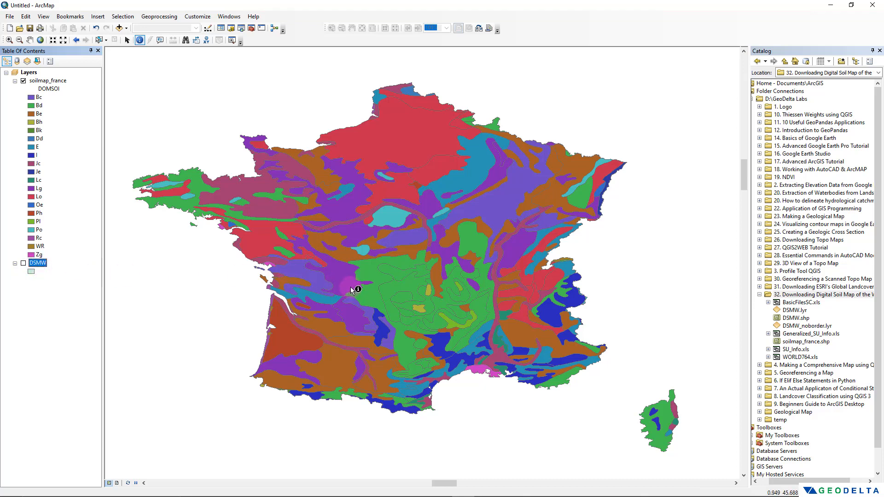
mouse_move(383, 221)
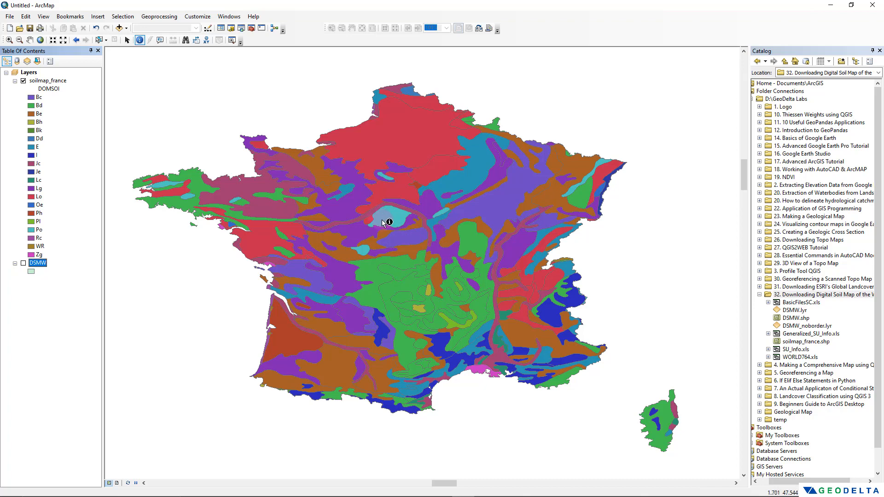
mouse_move(476, 274)
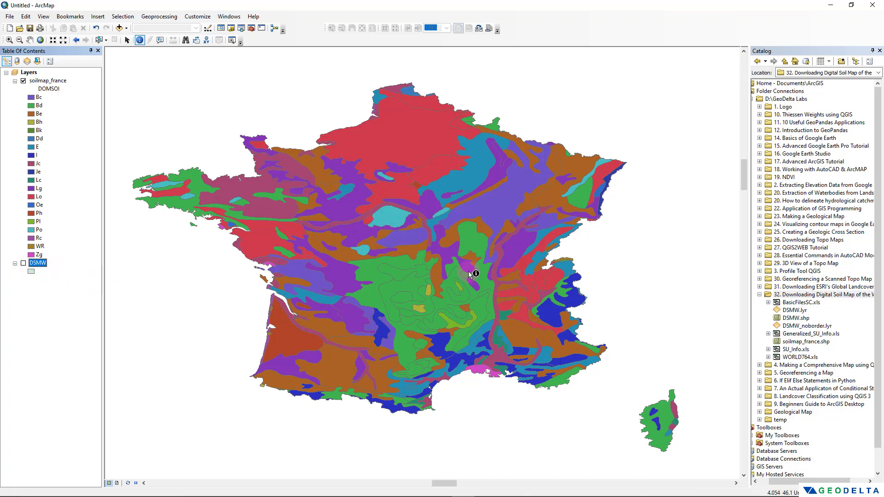
mouse_move(450, 229)
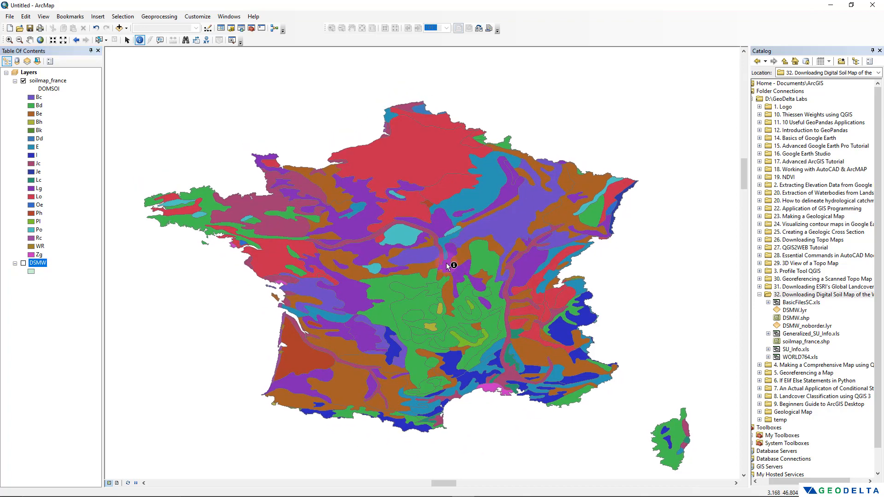
mouse_move(465, 314)
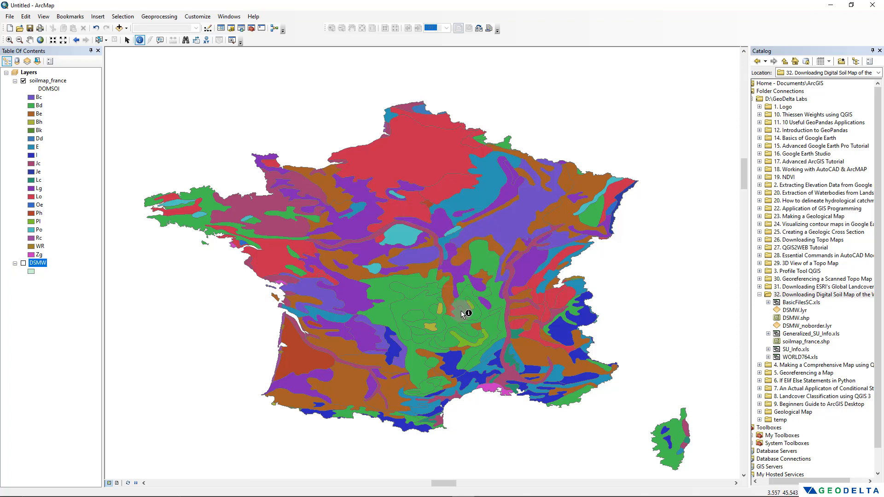
mouse_move(484, 266)
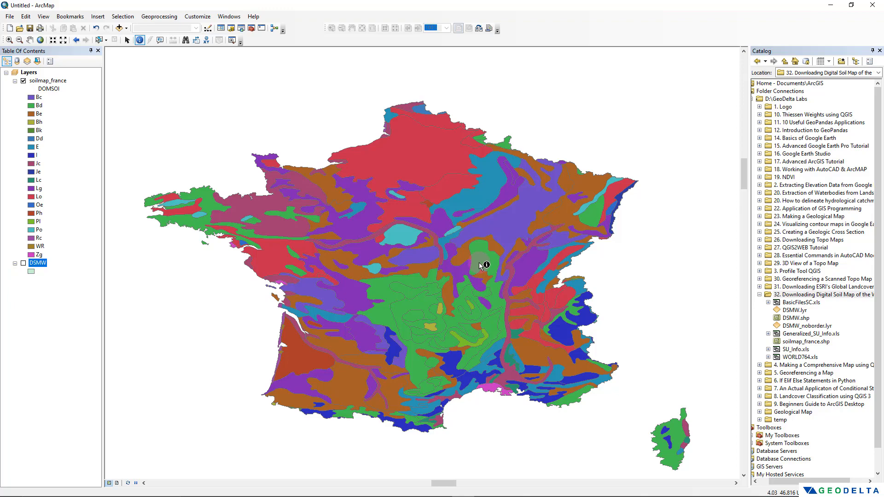
mouse_move(478, 256)
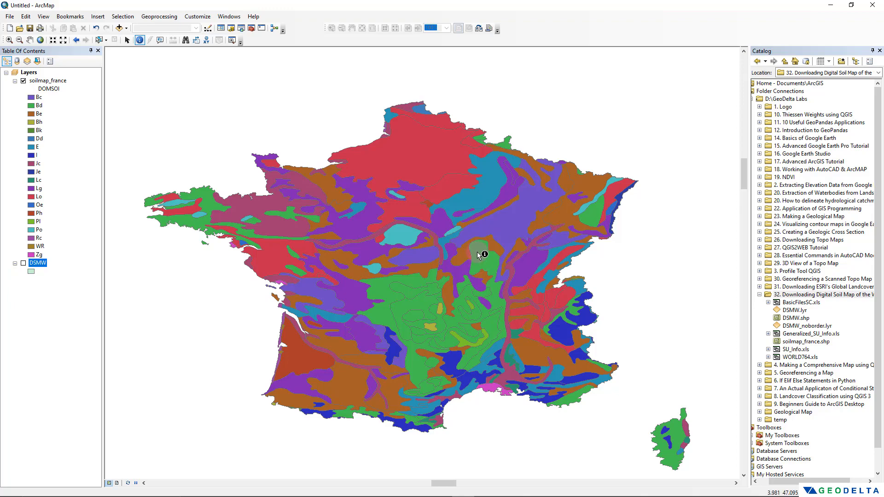
mouse_move(469, 261)
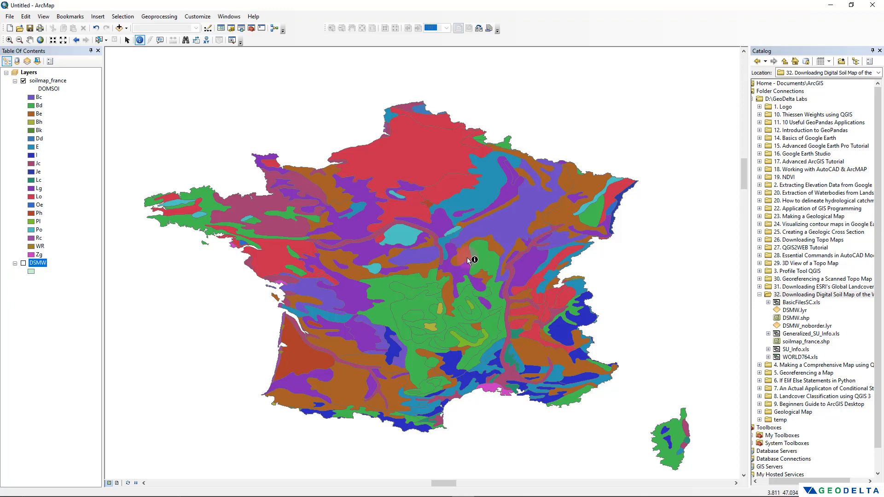